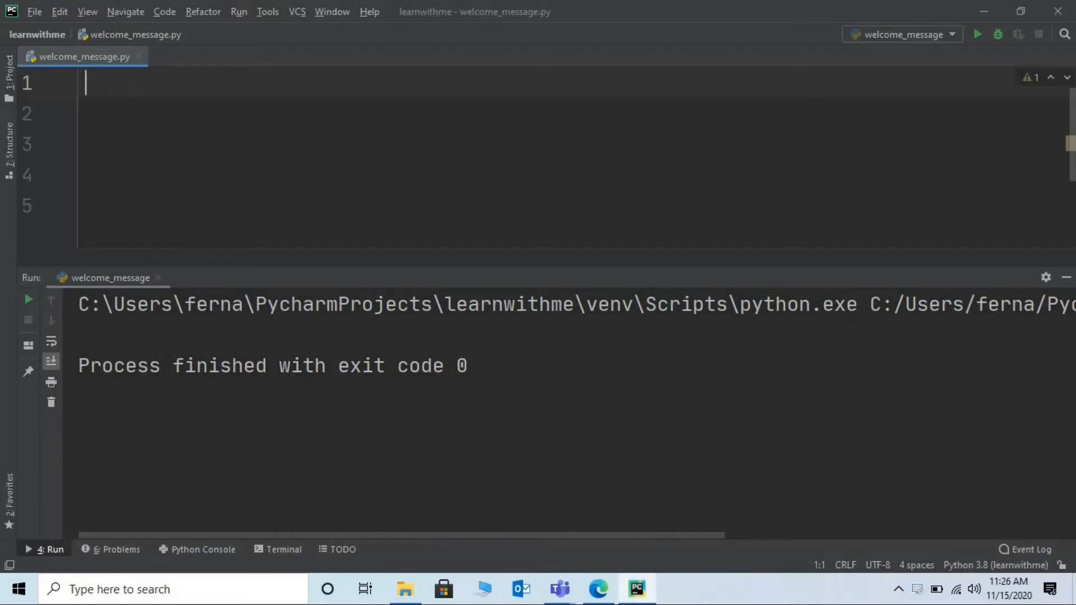
Autocomplete 'inp' into a bare input() call on line 1 of welcome_message.py
{"action": "type", "text": "inp"}
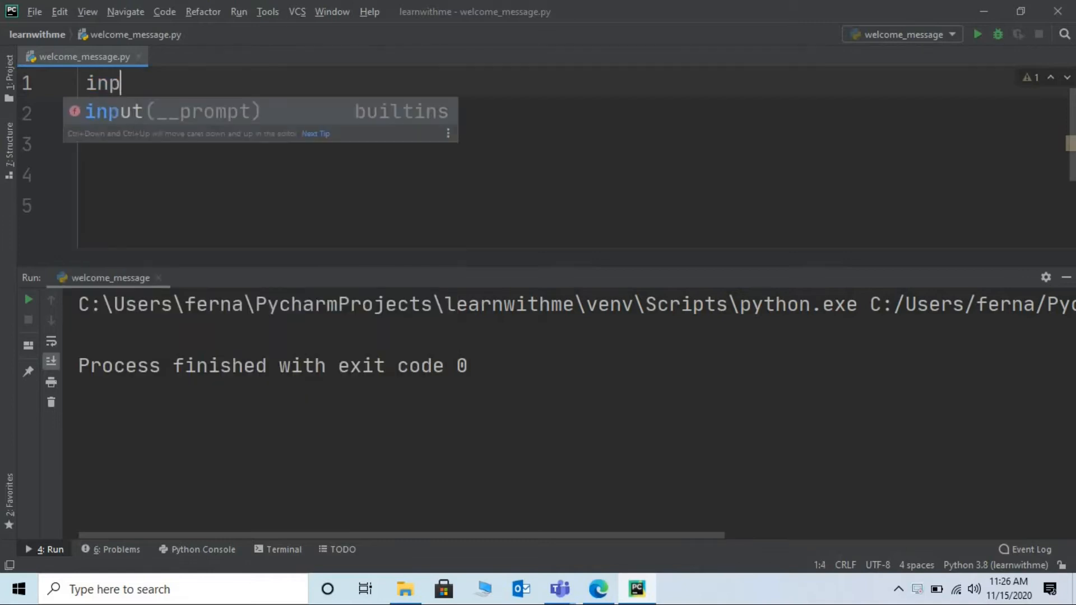
{"action": "key", "text": "Tab"}
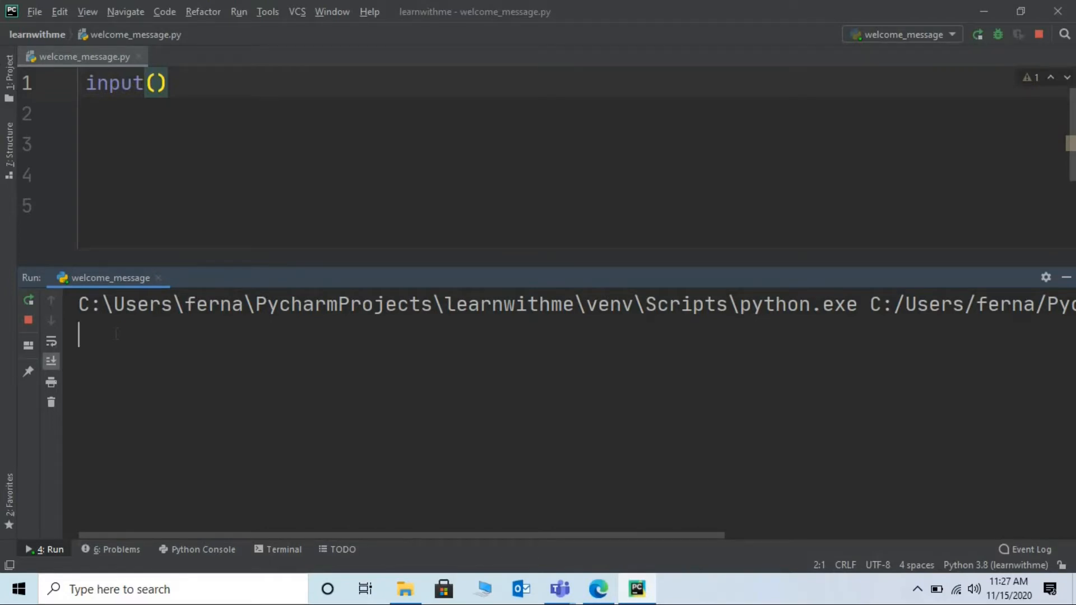
Answer the running script's prompt with 'hello' in the Run console
{"action": "type", "text": "hello"}
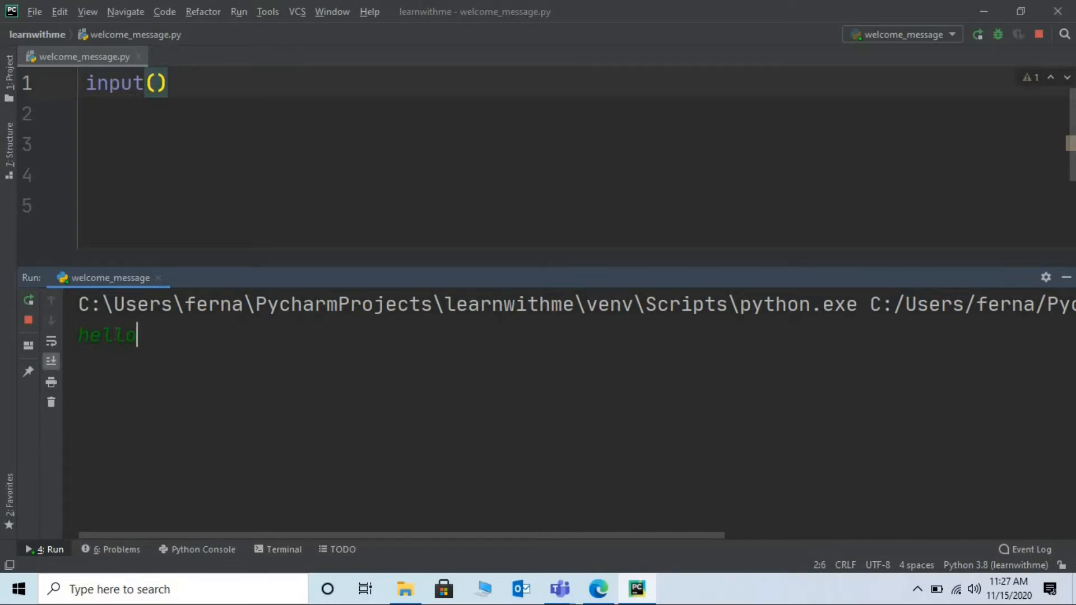
{"action": "key", "text": "Enter"}
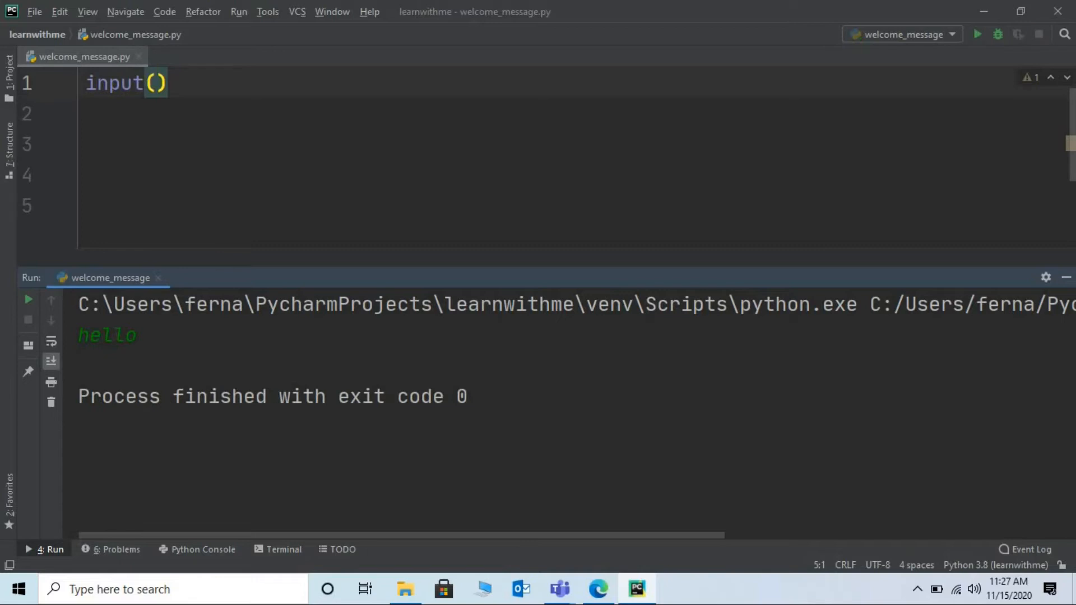
{"action": "mouse_move", "coordinate": [230, 430]}
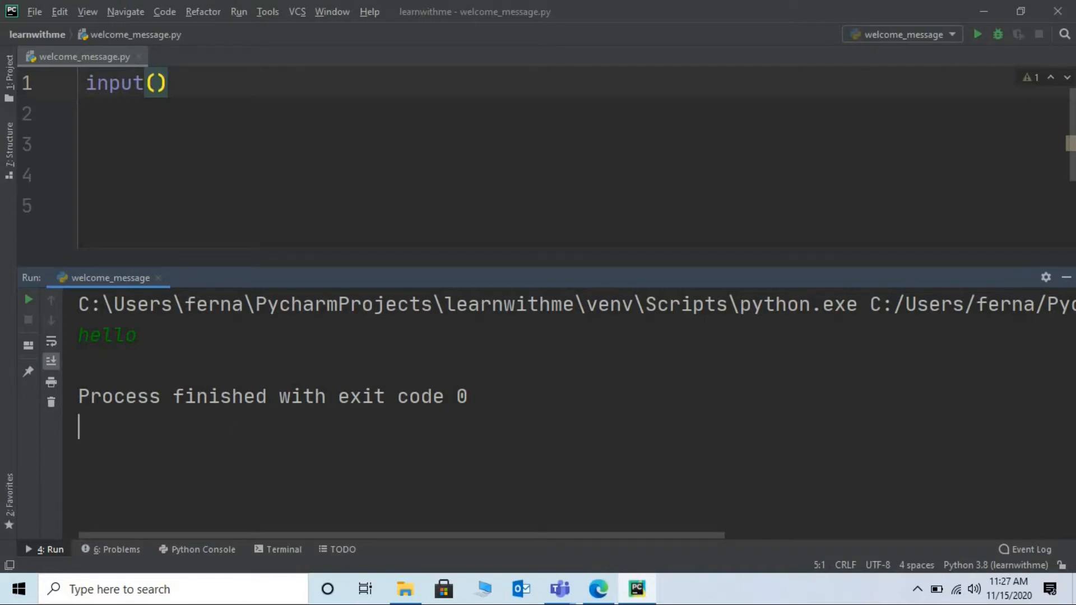
Fill input() with the prompt string 'Enter a welcome message:', correcting a typo
{"action": "type", "text": "\"\""}
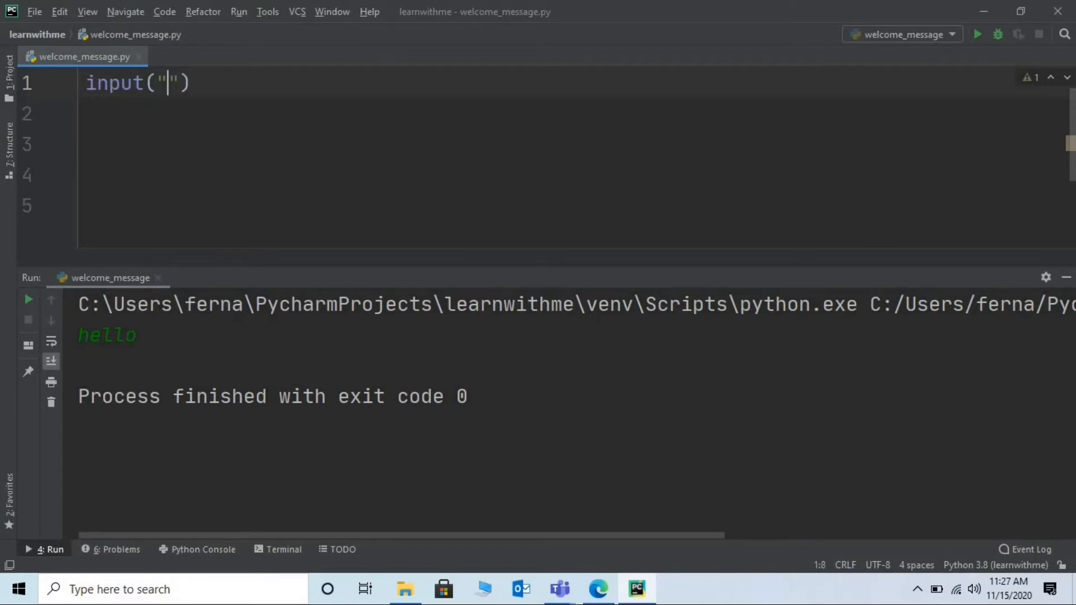
{"action": "type", "text": "Enet"}
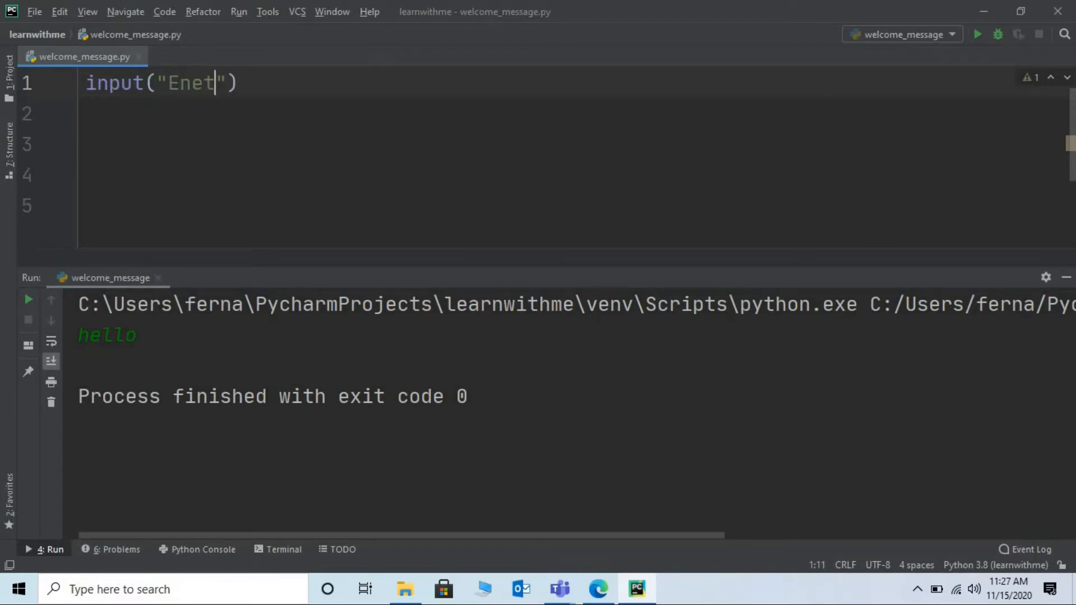
{"action": "key", "text": "Backspace"}
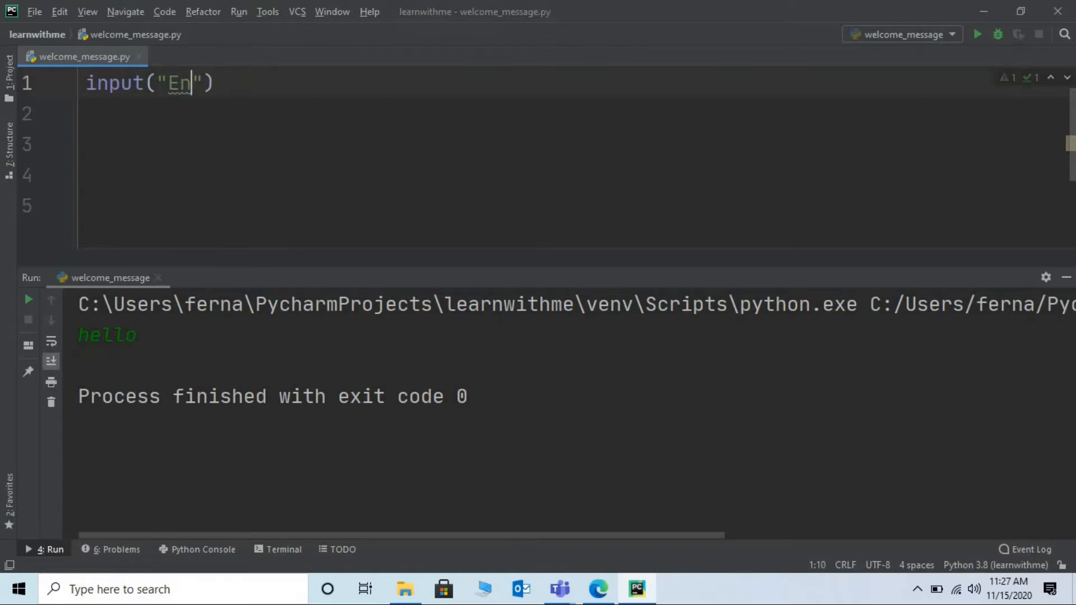
{"action": "type", "text": "ter a w"}
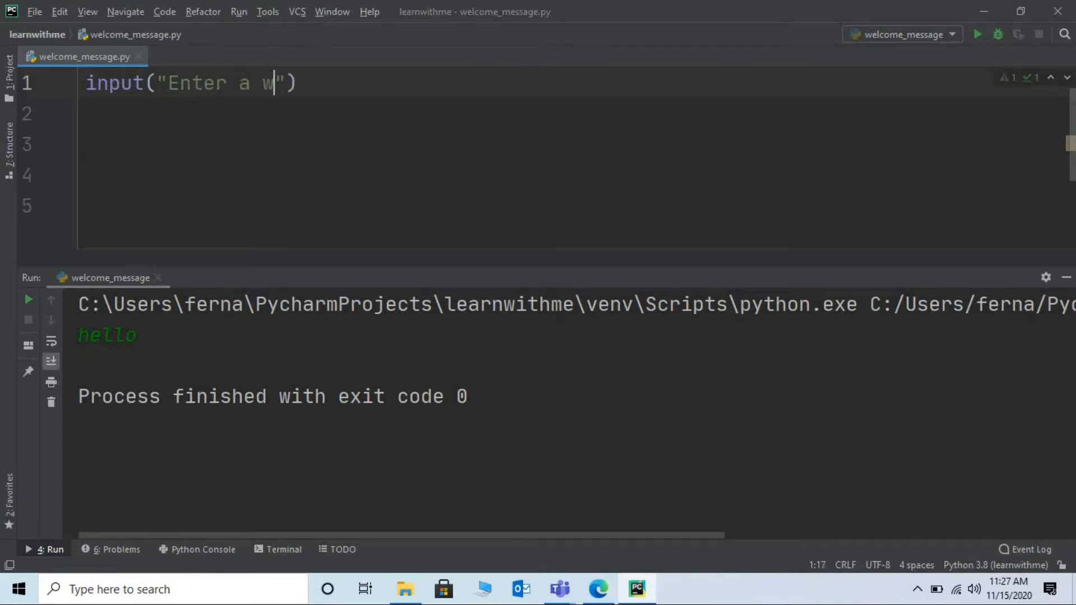
{"action": "type", "text": "elcome mes"}
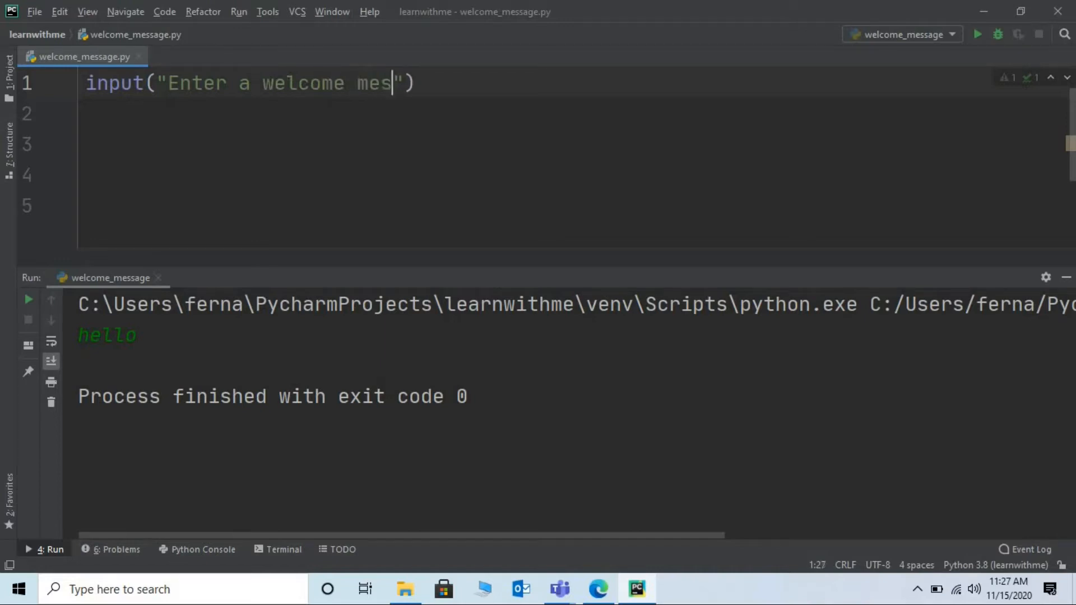
{"action": "type", "text": "sage:"}
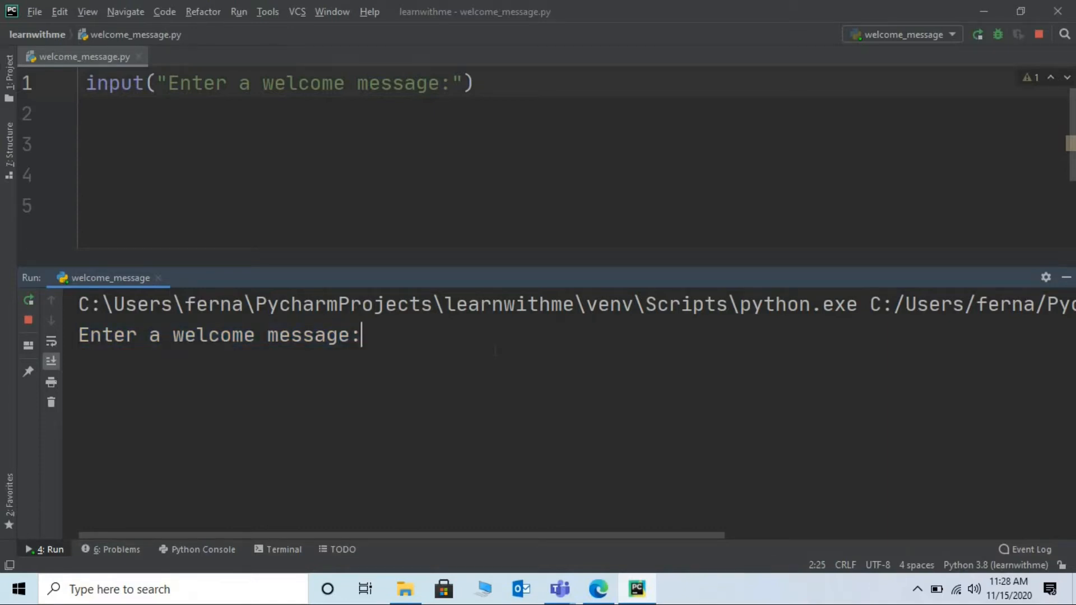
Answer the prompt with 'hello welcome to the school' in the Run console
{"action": "type", "text": "h"}
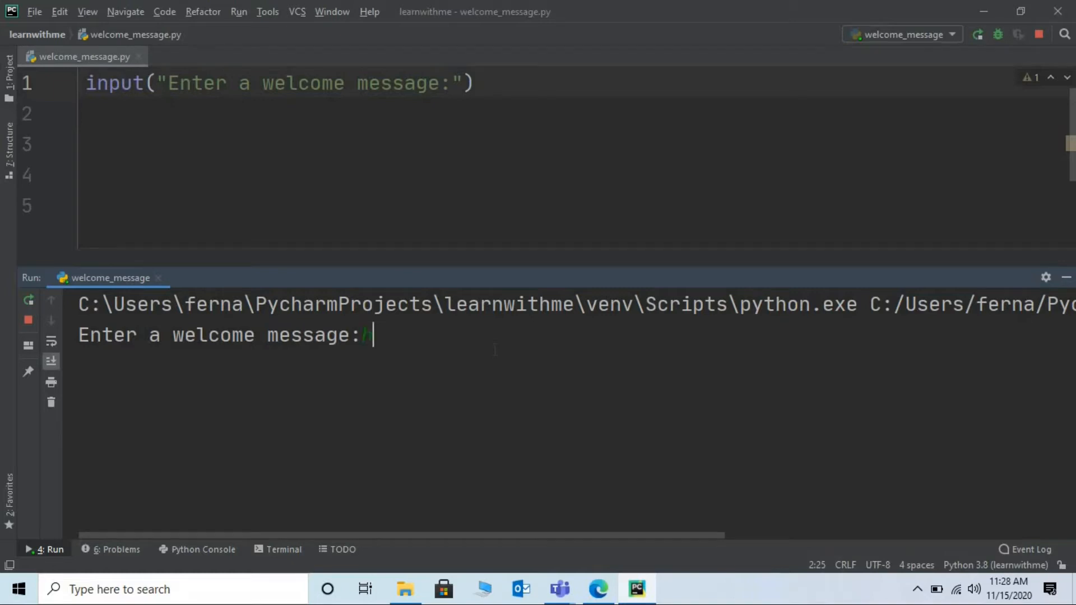
{"action": "type", "text": "hello welc"}
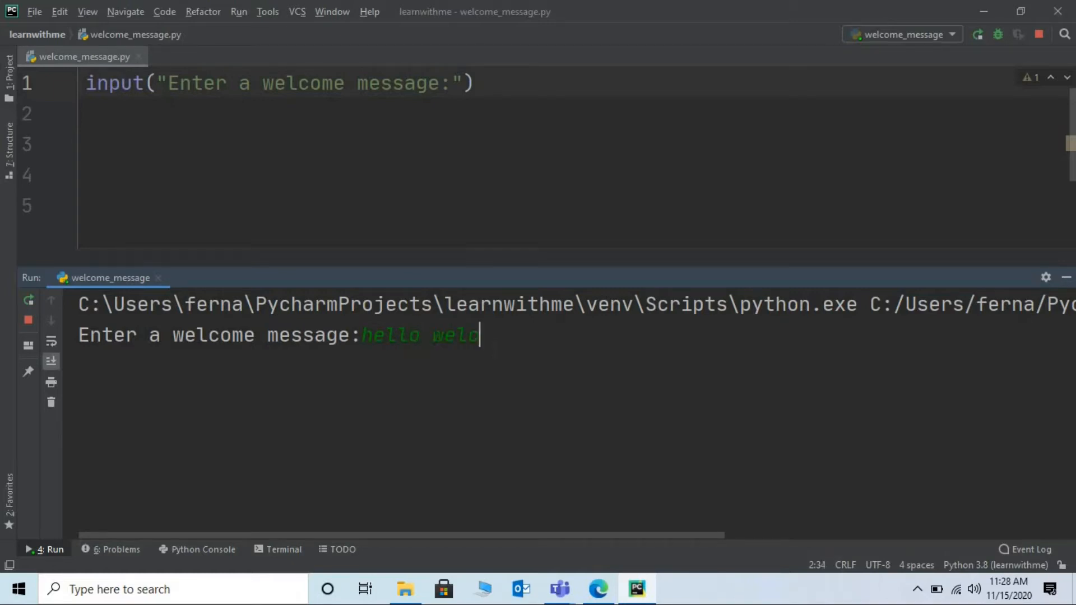
{"action": "type", "text": "ome to the"}
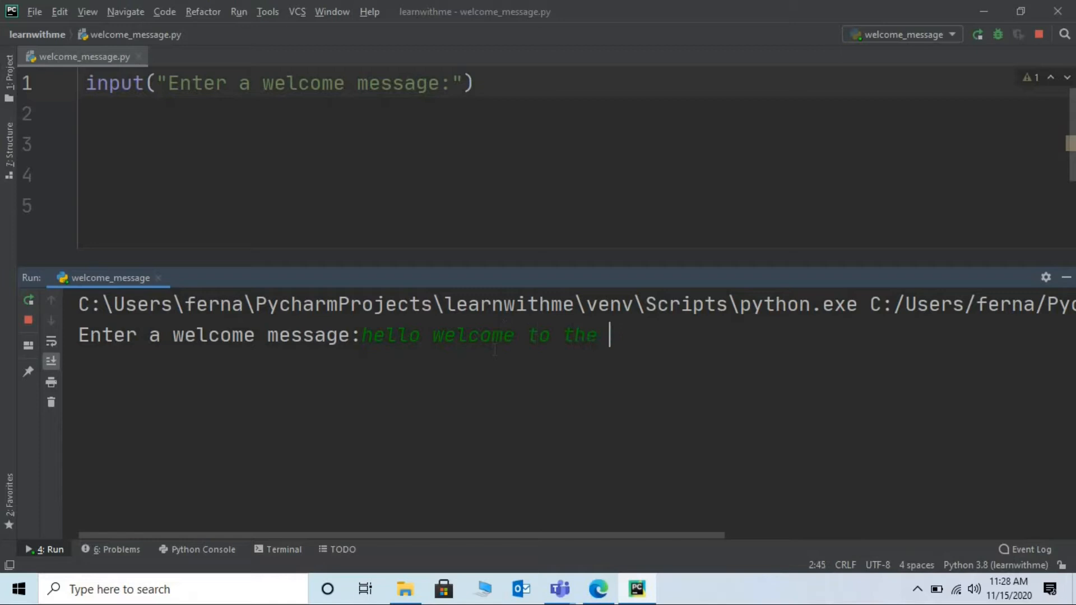
{"action": "type", "text": "school"}
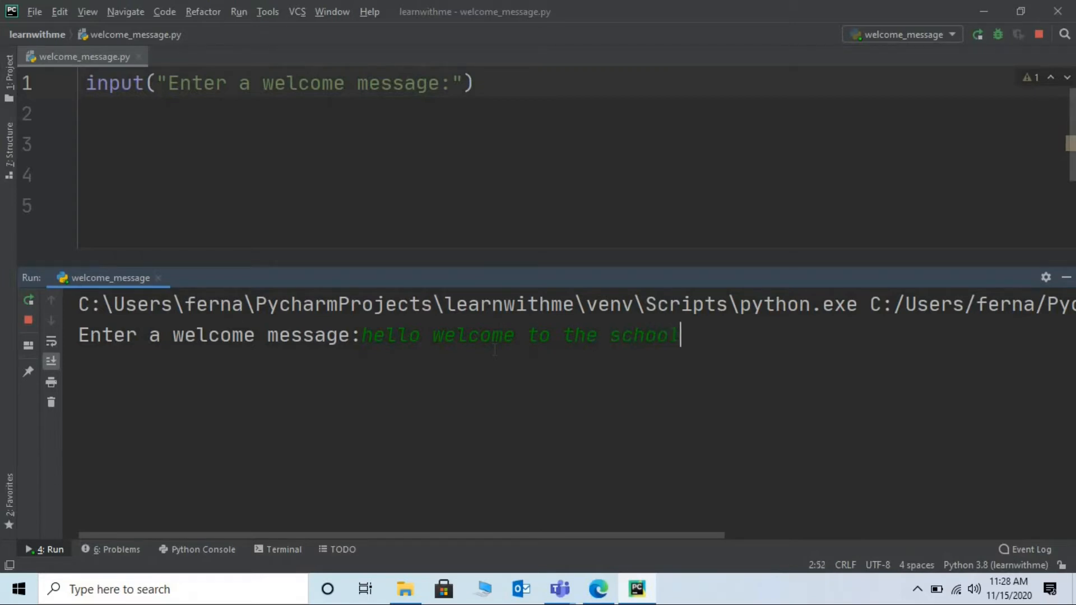
{"action": "key", "text": "Enter"}
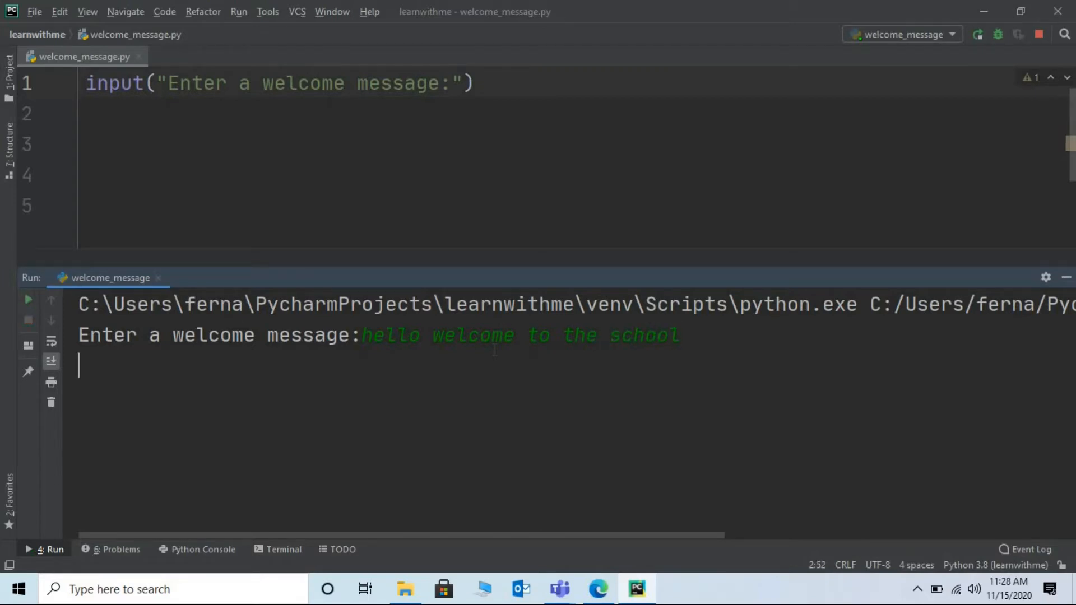
{"action": "key", "text": "enter"}
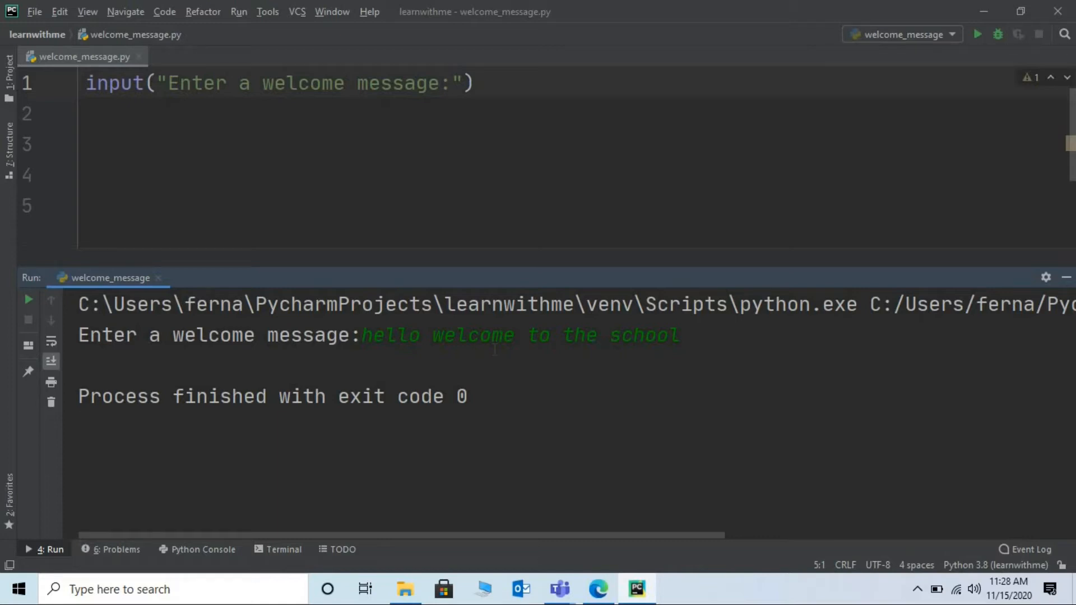
{"action": "mouse_move", "coordinate": [228, 48]}
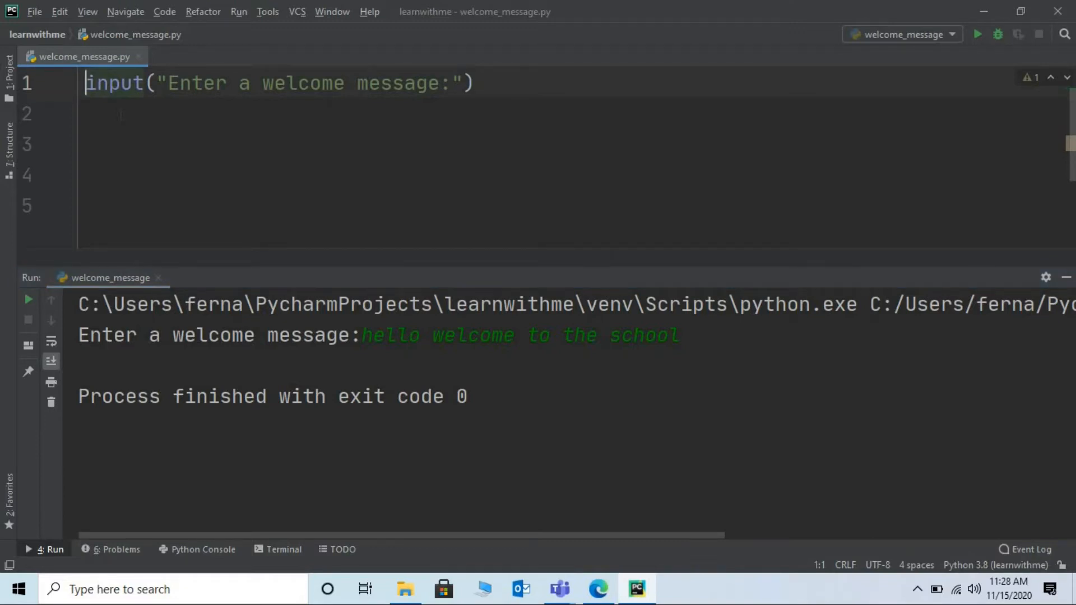
Assign the input to 'message', add print(message) on line 2, and rerun
{"action": "type", "text": "m"}
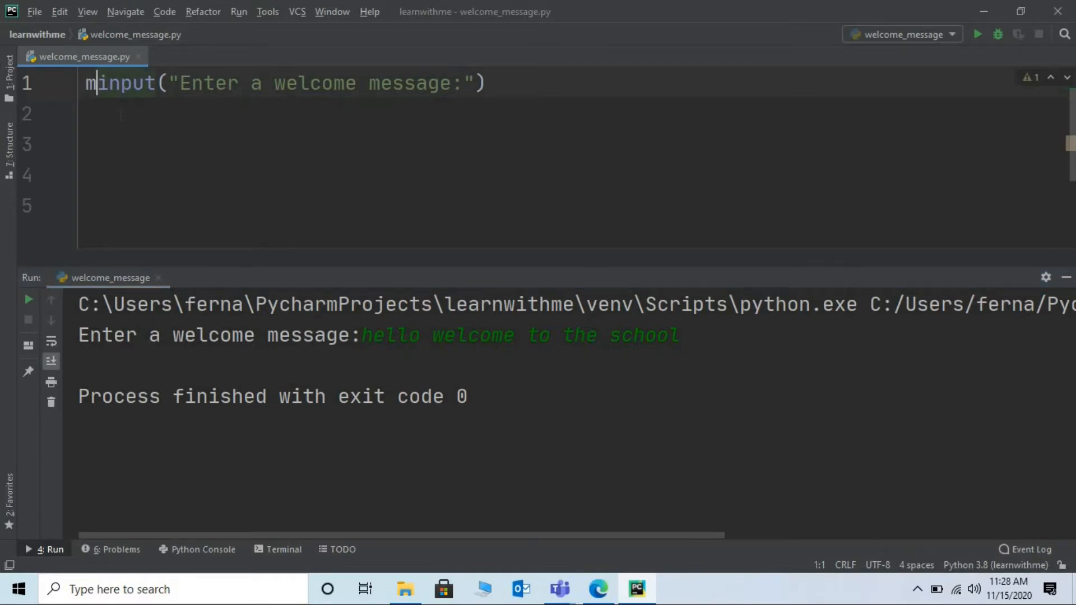
{"action": "type", "text": "essage"}
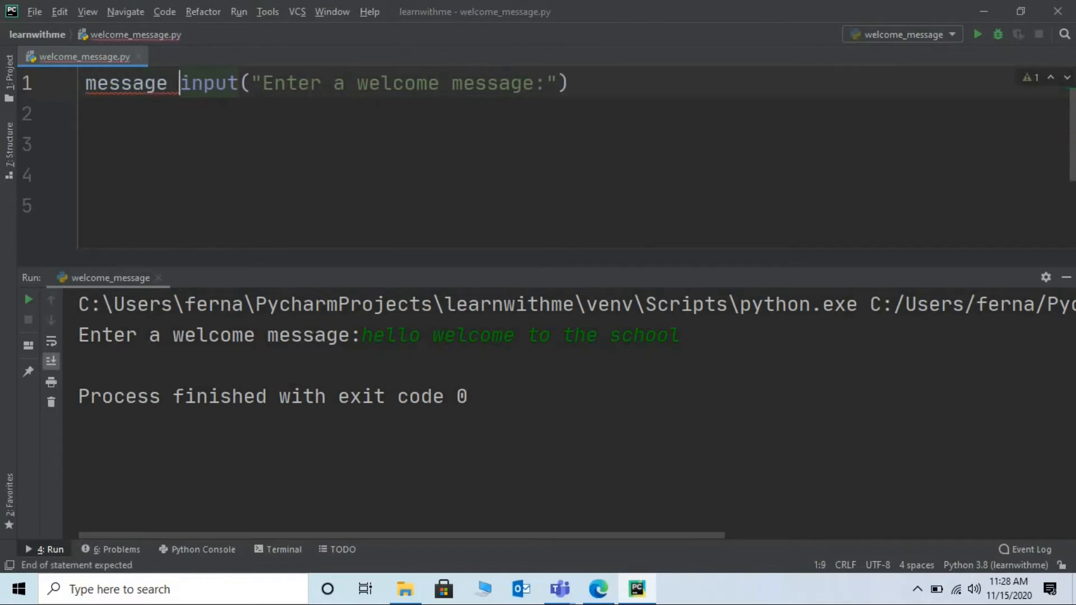
{"action": "type", "text": "="}
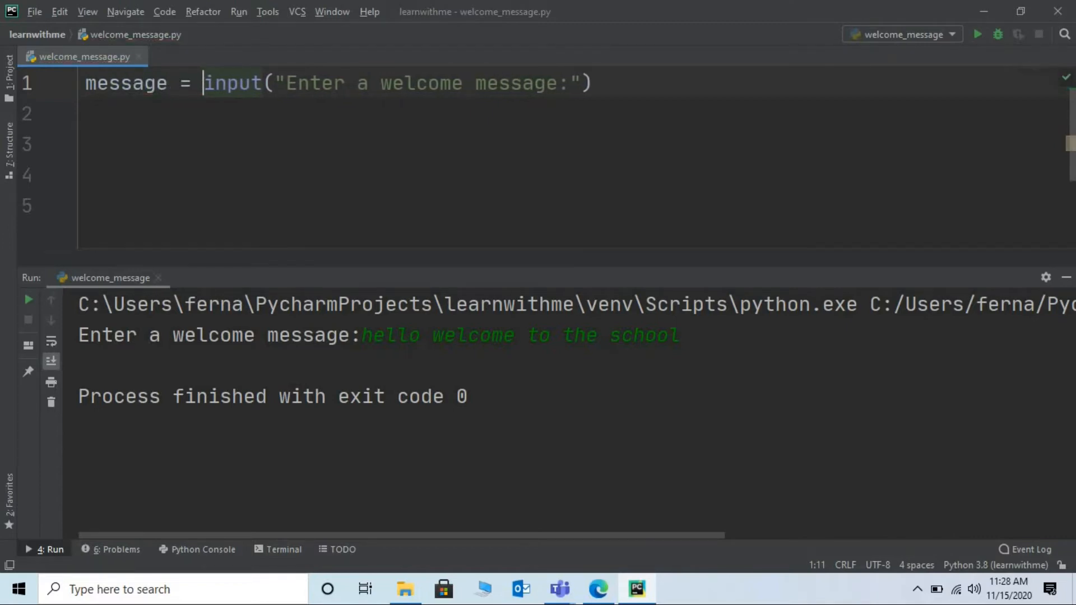
{"action": "left_click", "coordinate": [592, 83]}
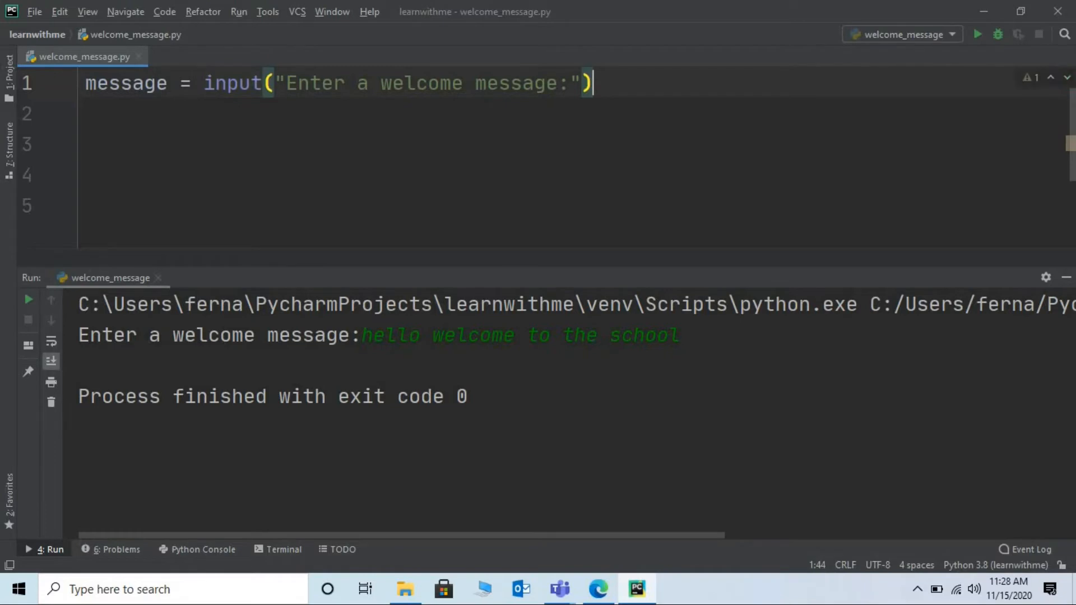
{"action": "key", "text": "Enter"}
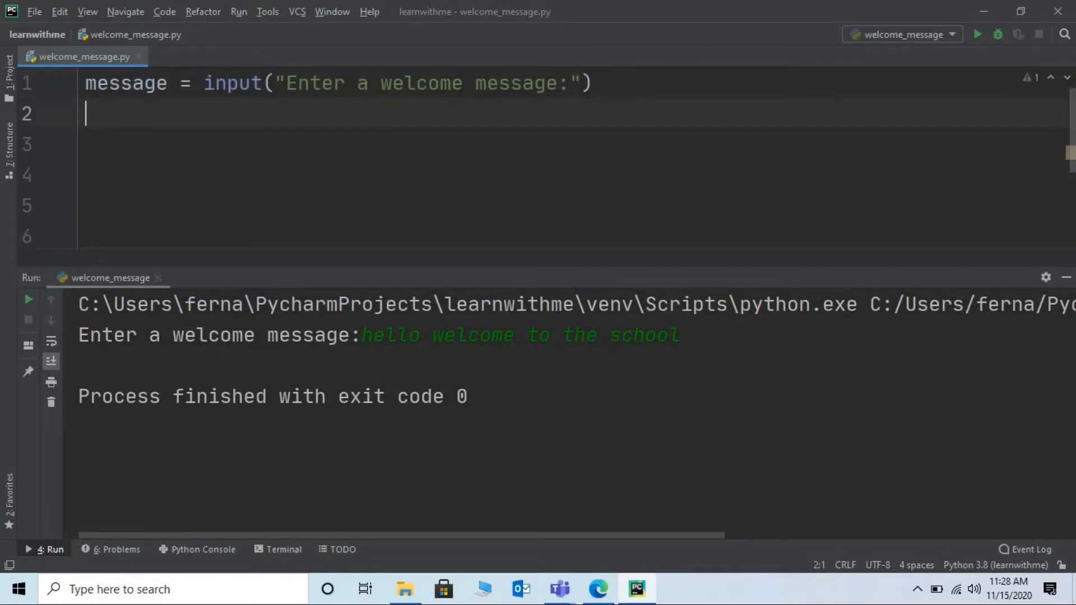
{"action": "type", "text": "print("}
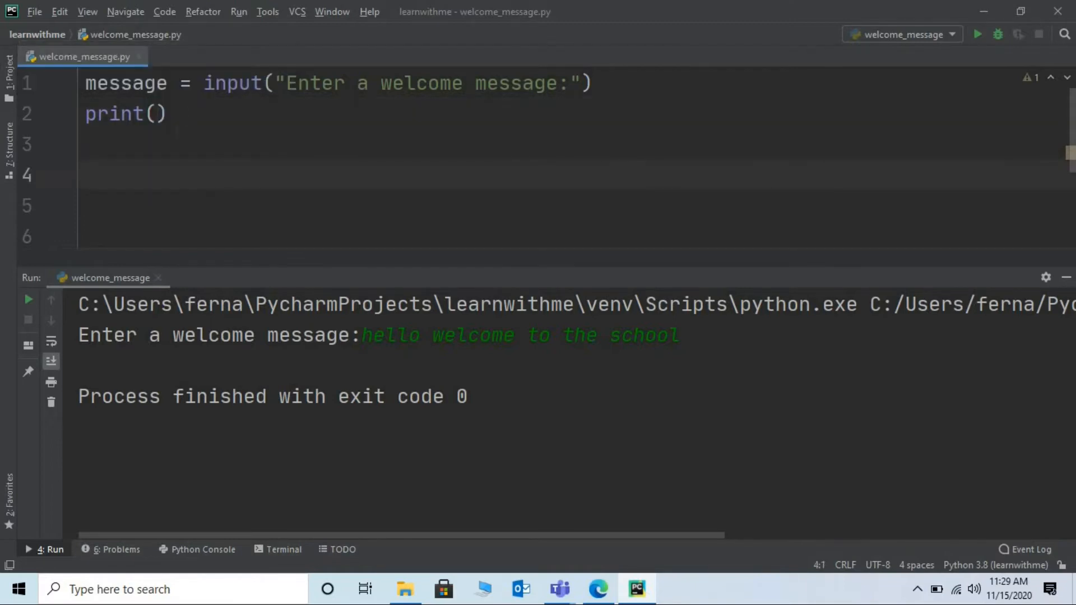
{"action": "type", "text": "message"}
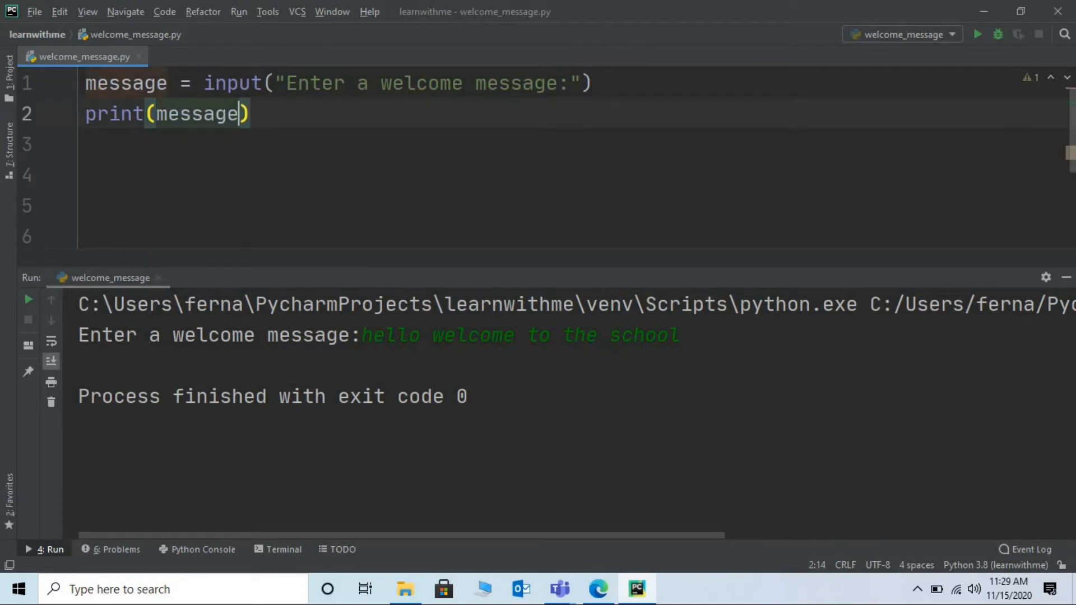
{"action": "left_click", "coordinate": [29, 300]}
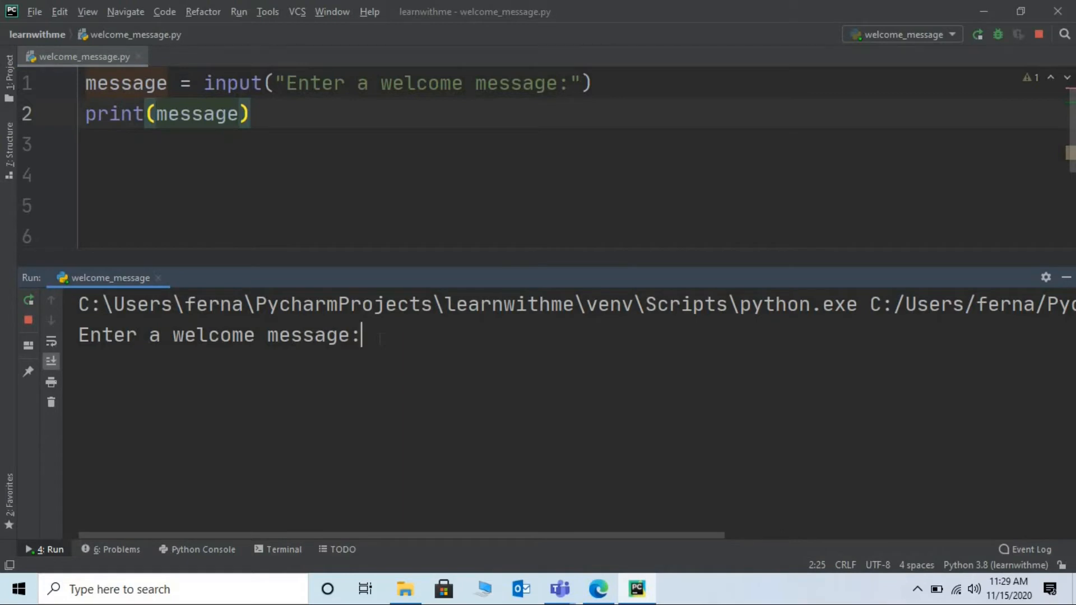
Enter 'Hello welcome' at the prompt so it echoes back
{"action": "type", "text": "Hello we"}
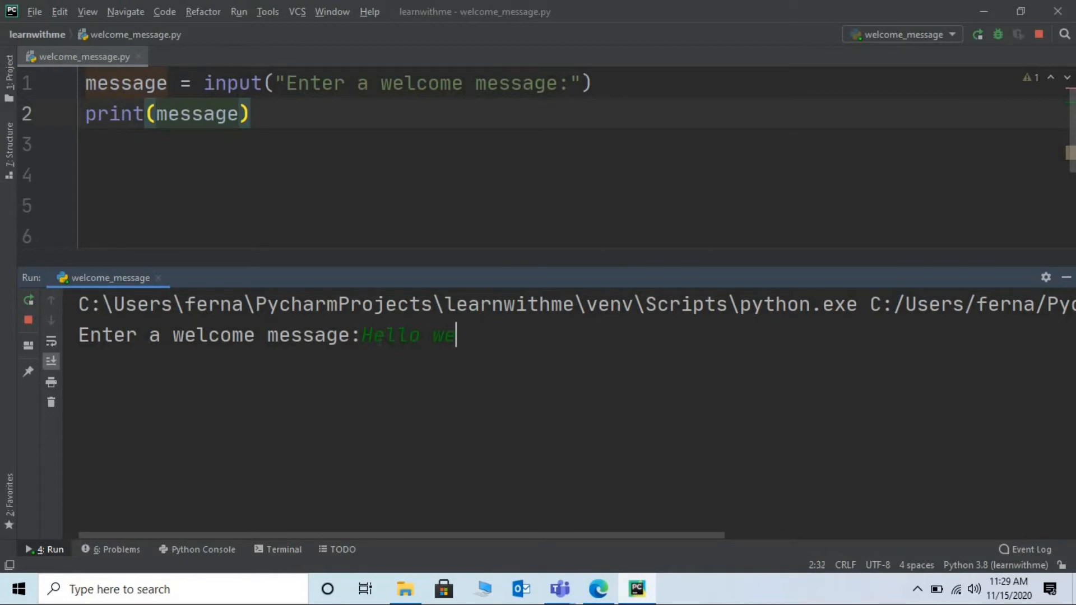
{"action": "type", "text": "lcome"}
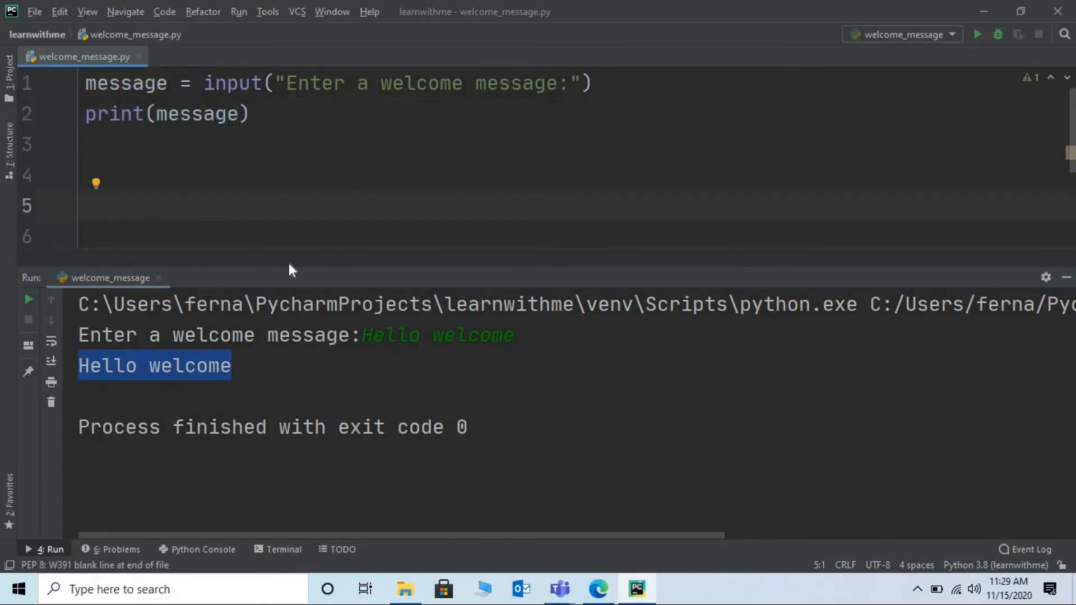
Type the reference line 'Hello PEter welcome to the school' on line 5
{"action": "type", "text": "Hello P"}
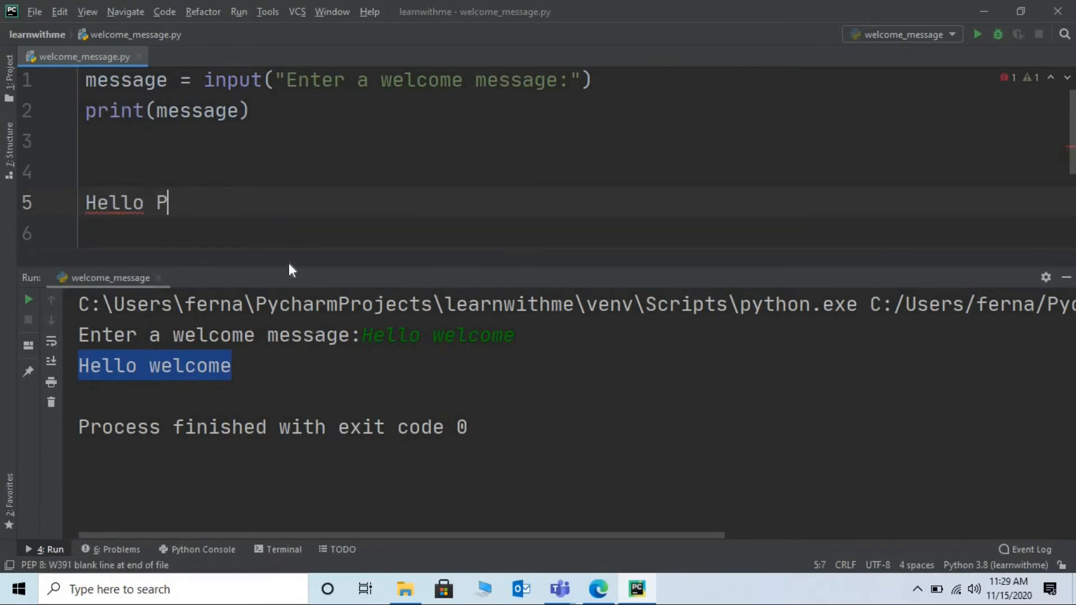
{"action": "type", "text": "Eter"}
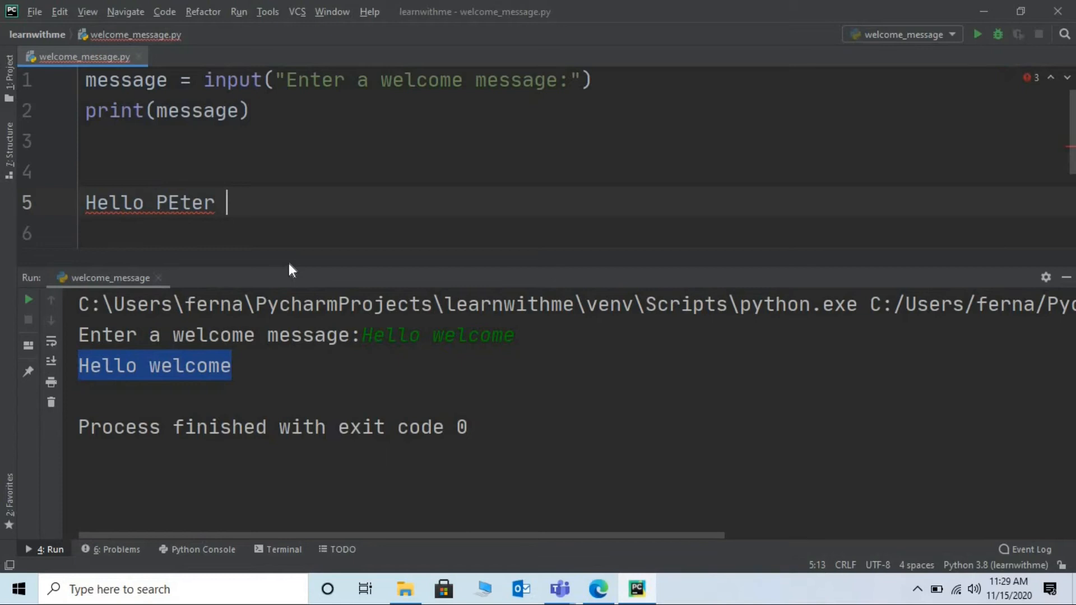
{"action": "type", "text": "welco"}
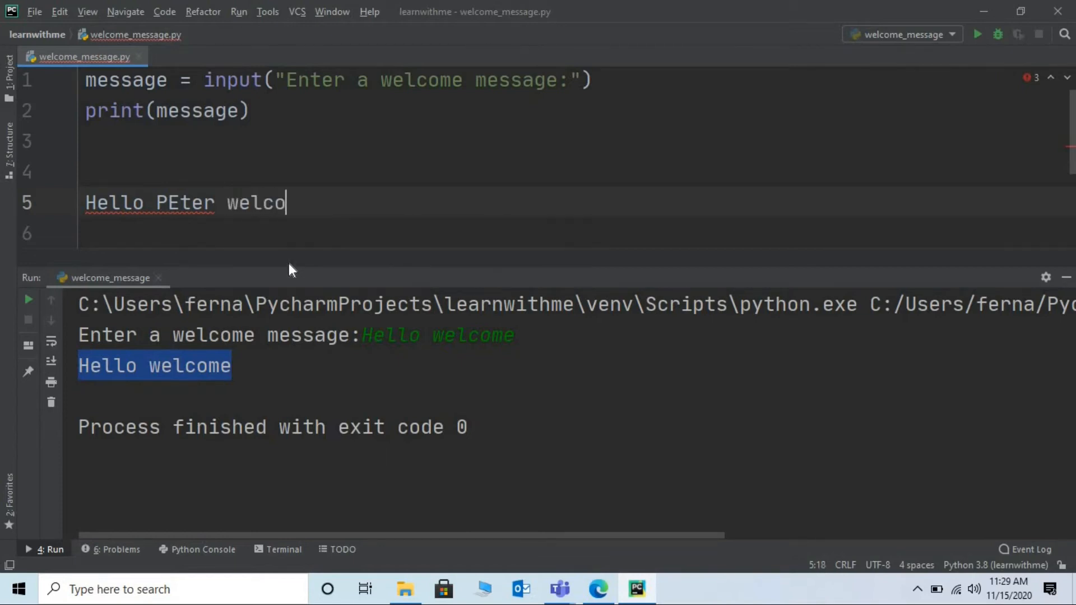
{"action": "type", "text": "me to the s"}
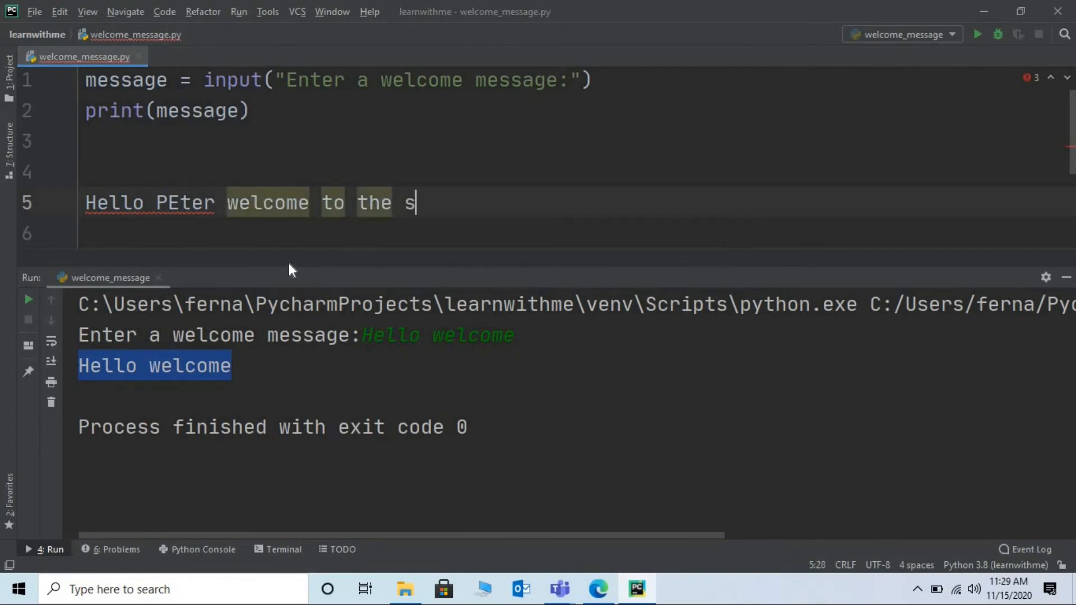
{"action": "type", "text": "chool"}
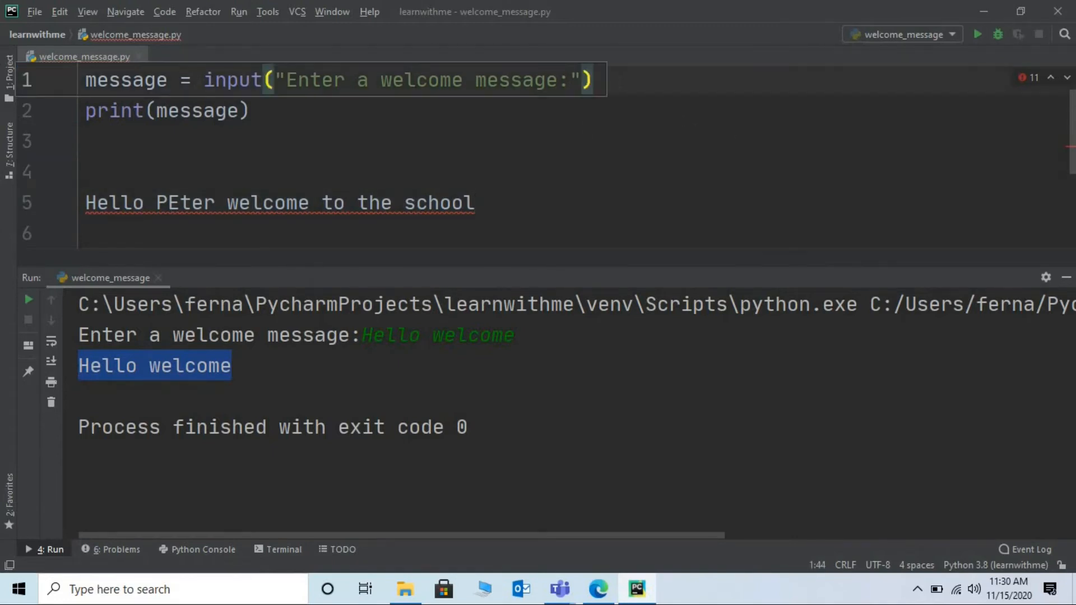
Add name = input("Enter a name:") as line 2 before the print statement
{"action": "type", "text": "input("}
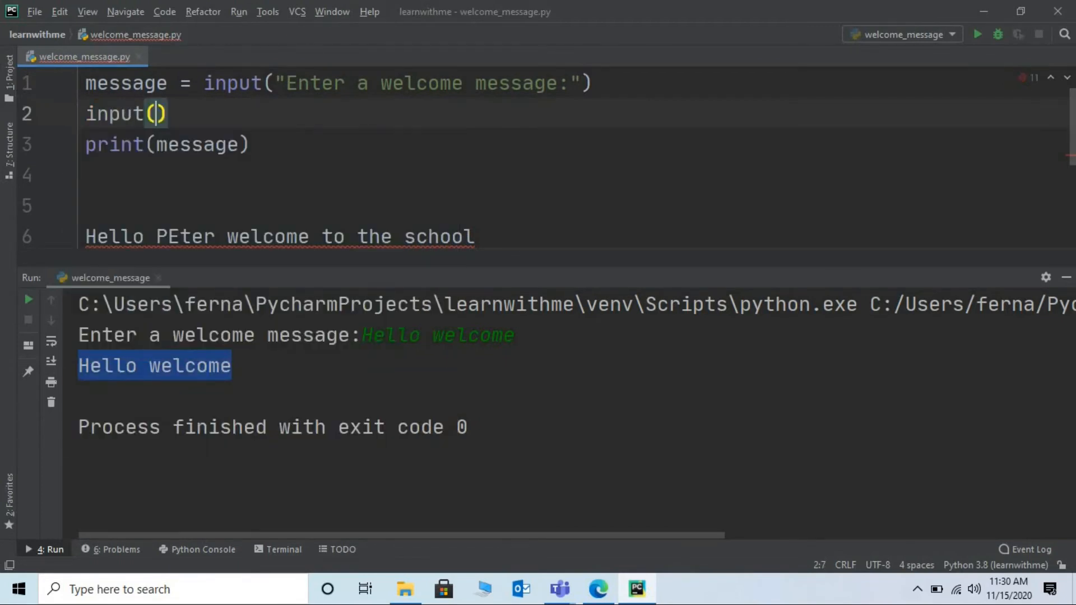
{"action": "type", "text": "\""}
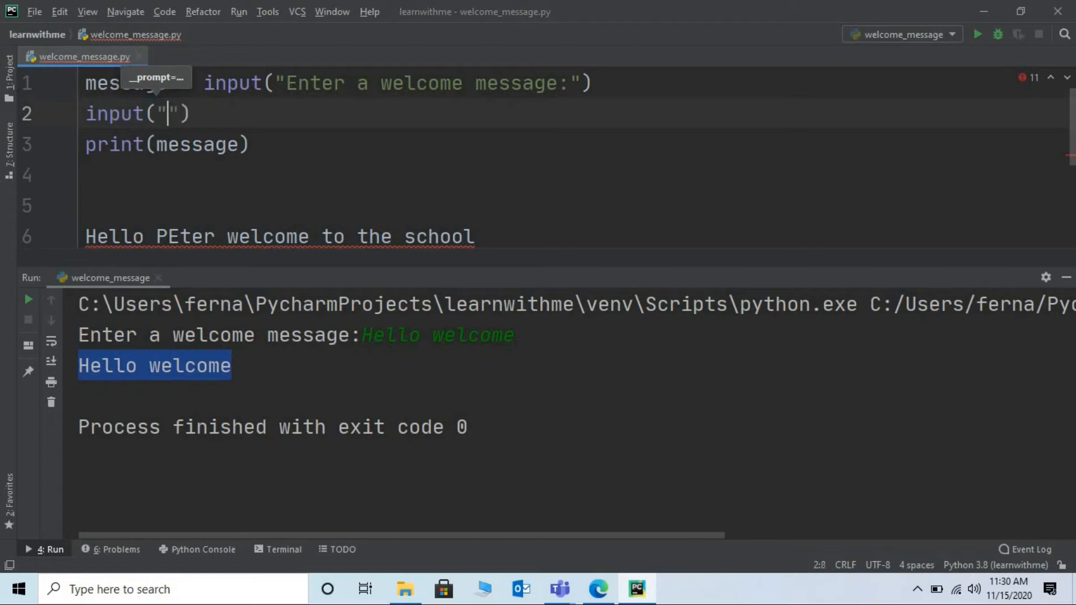
{"action": "type", "text": "Enetr"}
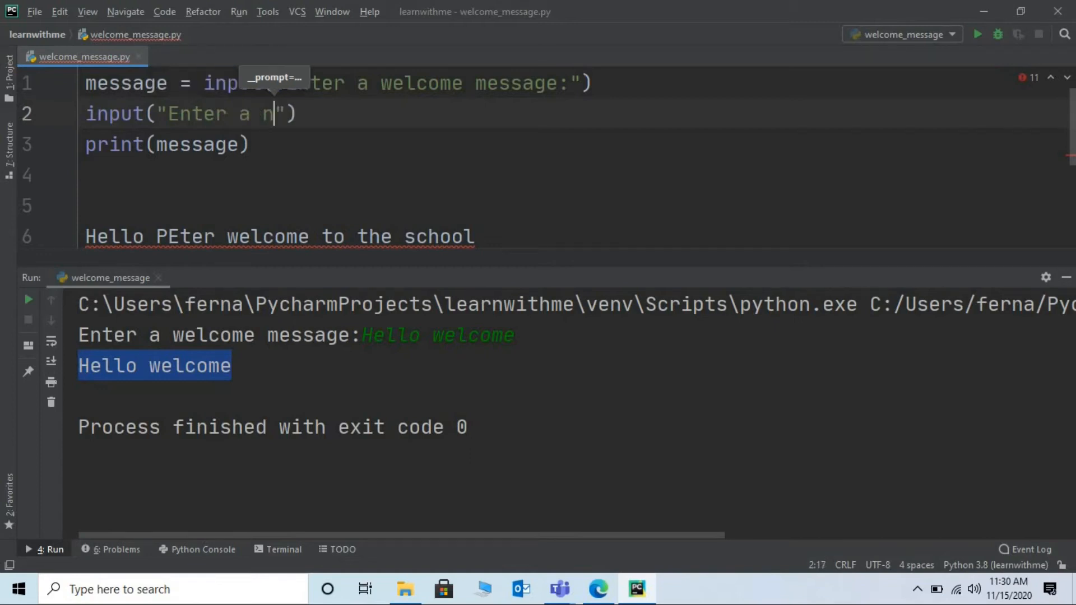
{"action": "type", "text": "ame:"}
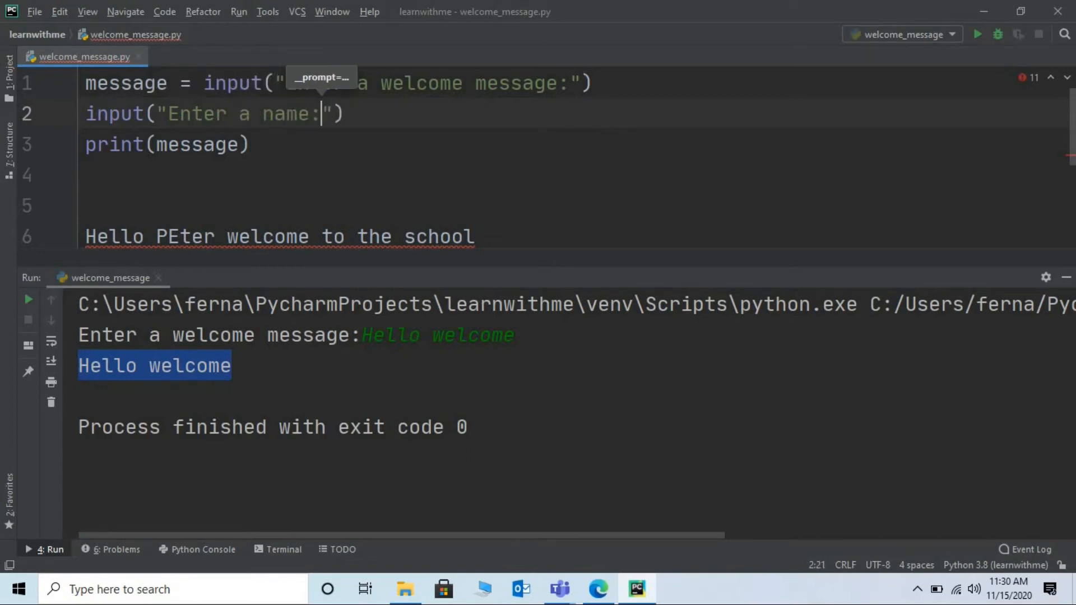
{"action": "mouse_move", "coordinate": [447, 59]}
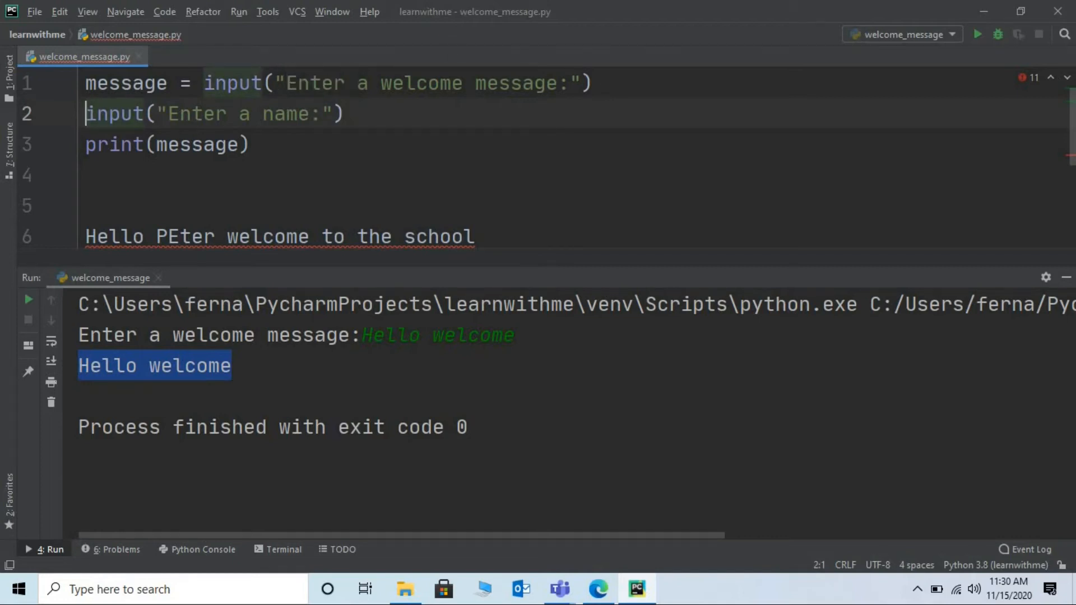
{"action": "type", "text": "name ="}
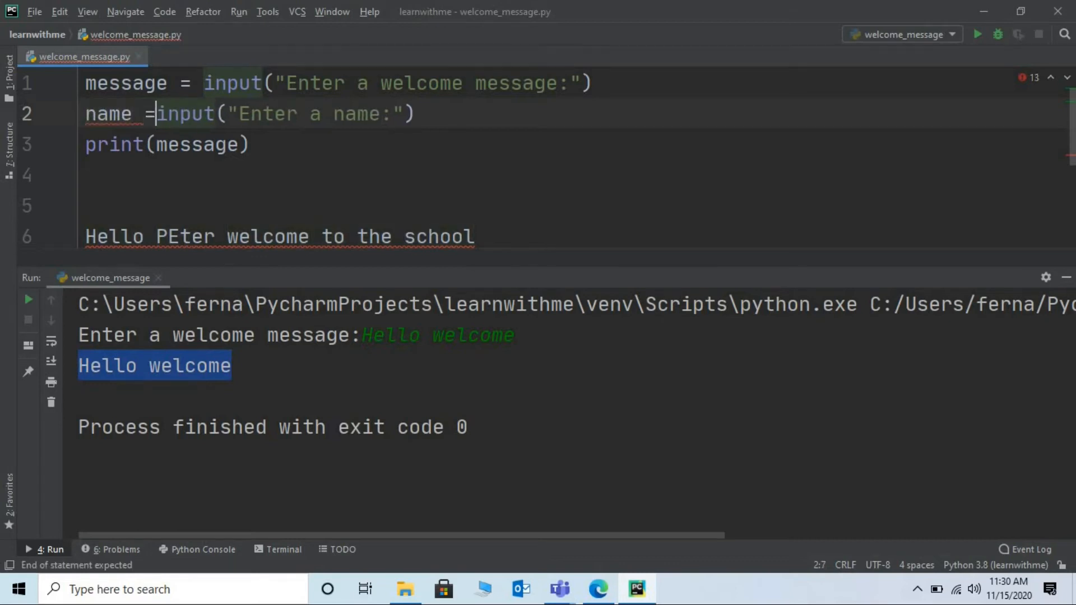
{"action": "type", "text": "\" \""}
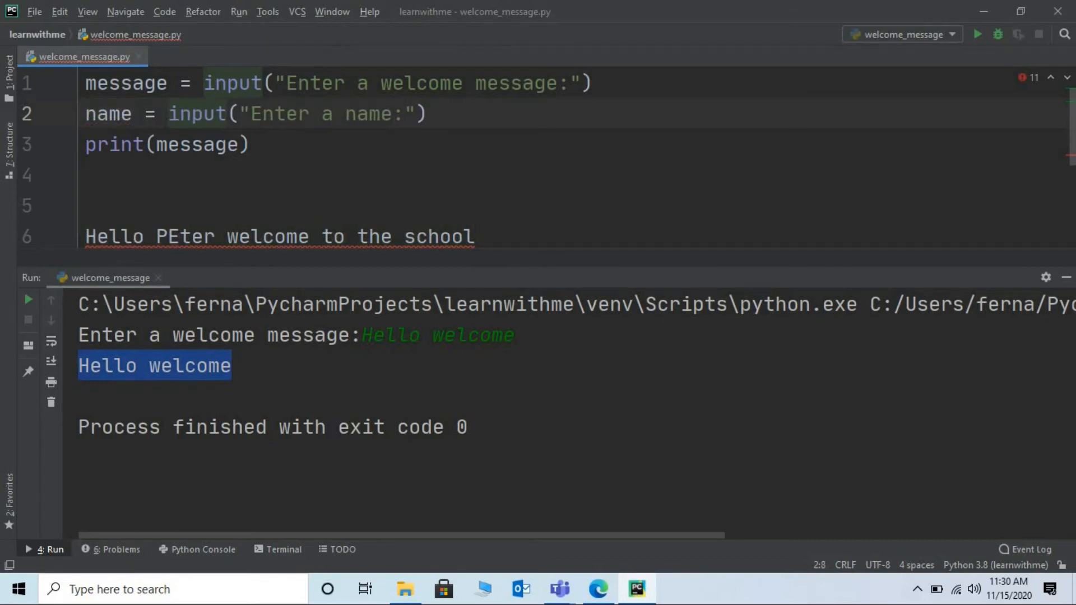
{"action": "left_click", "coordinate": [168, 113]}
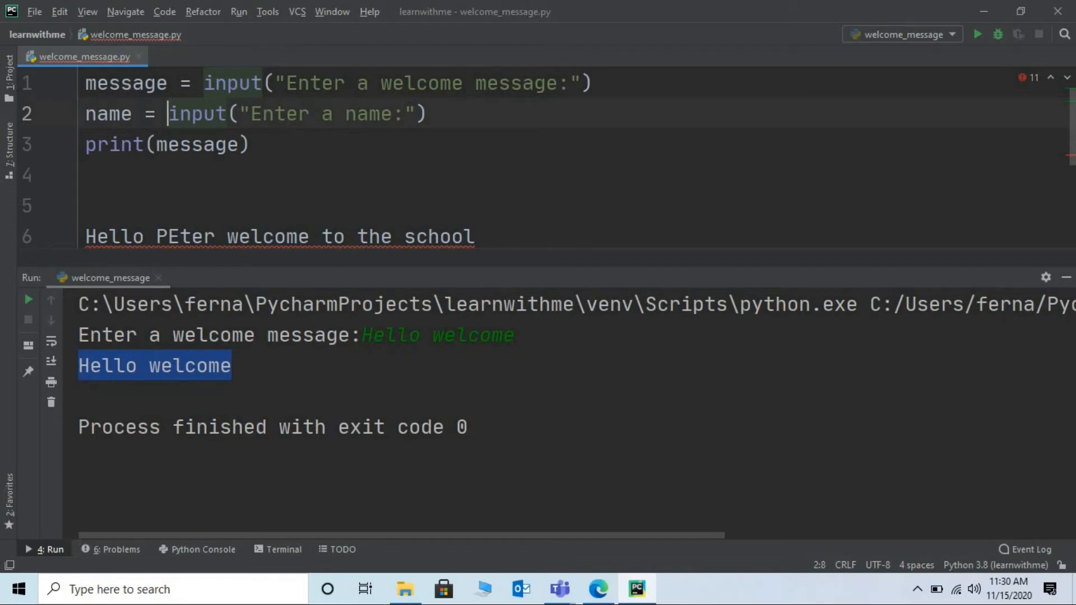
{"action": "mouse_move", "coordinate": [201, 271]}
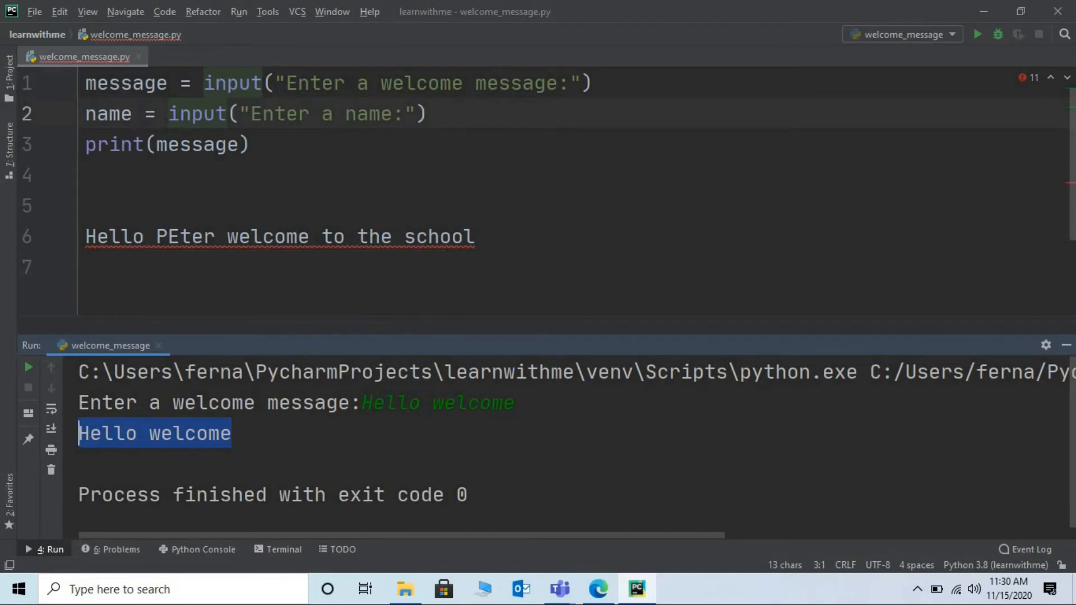
Add a "Hello" string argument to the print call on line 3
{"action": "double_click", "coordinate": [113, 236]}
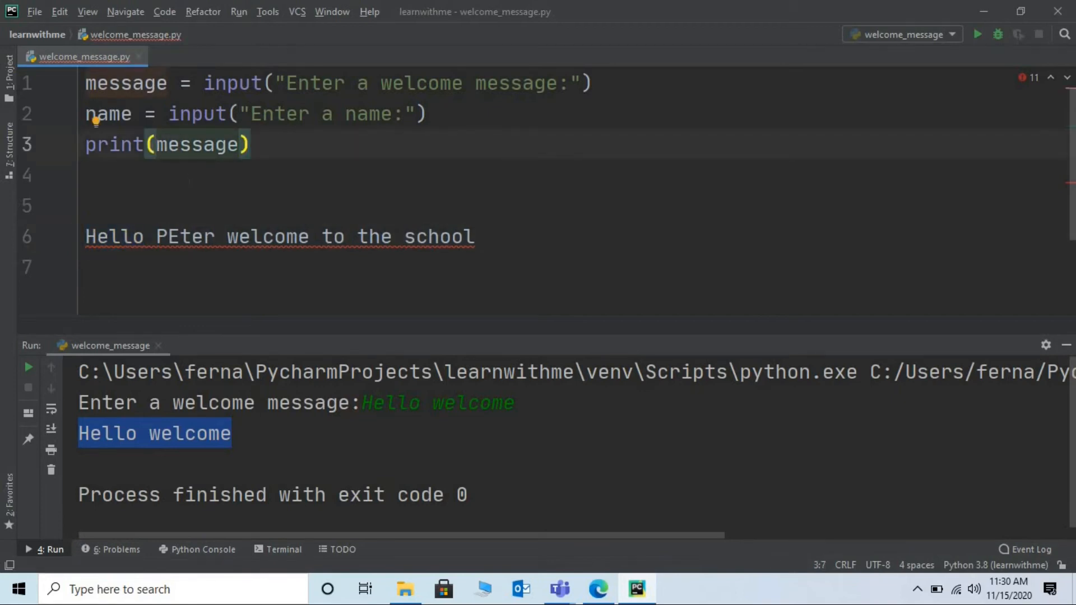
{"action": "type", "text": "\""}
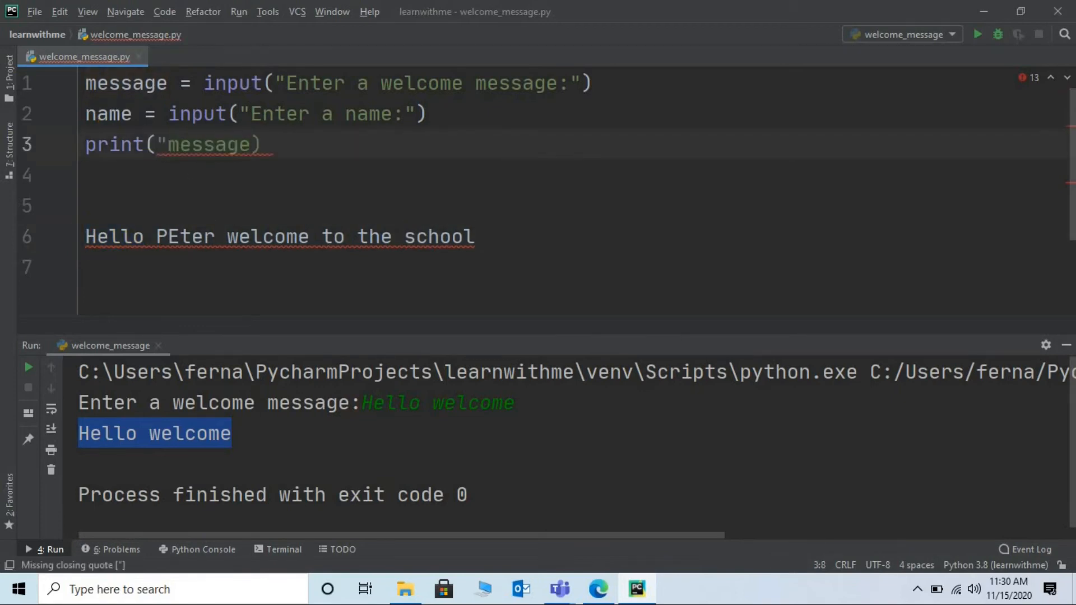
{"action": "type", "text": "HEllo"}
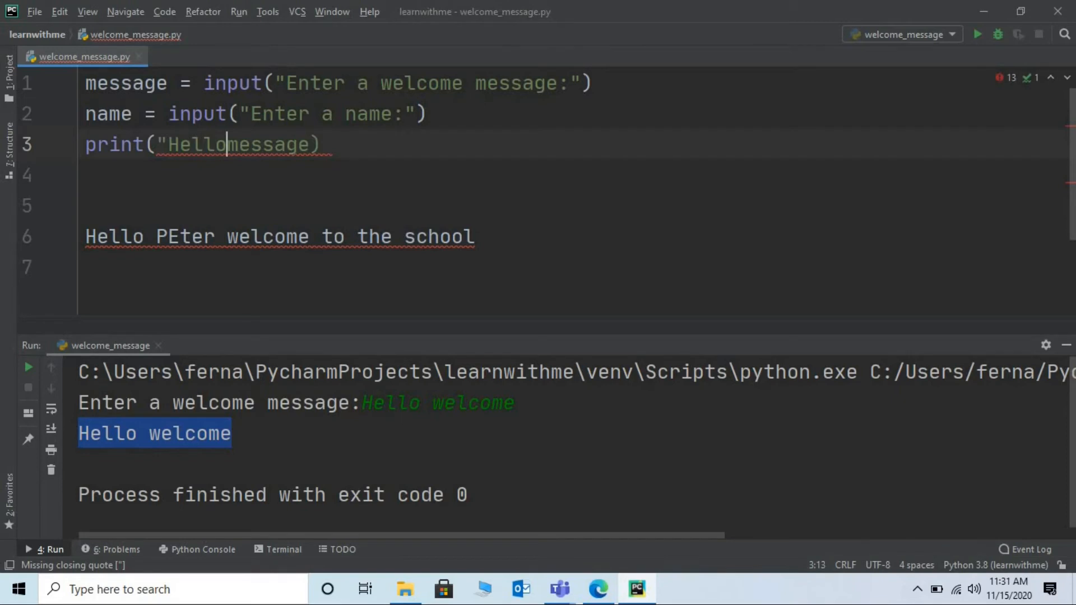
{"action": "type", "text": "\", name,"}
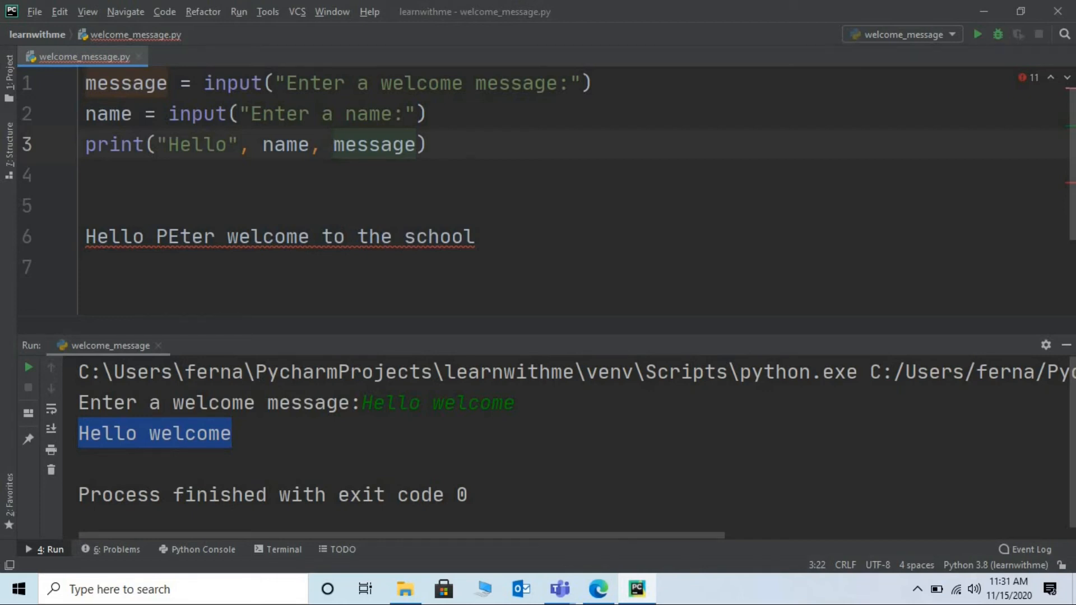
Select the example greeting text on the reference line for deletion
{"action": "left_click", "coordinate": [333, 144]}
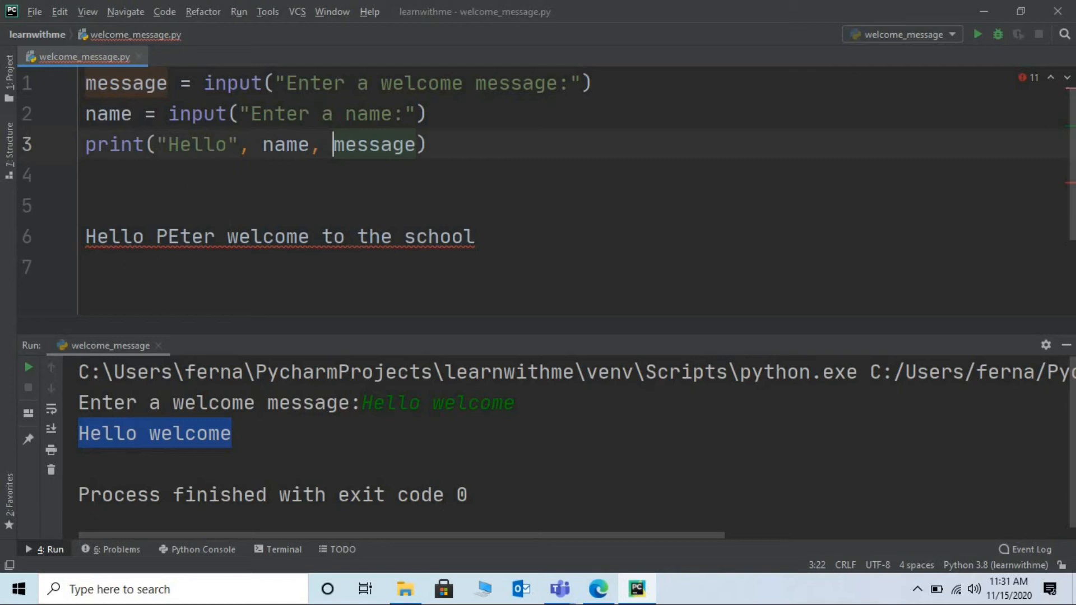
{"action": "left_click_drag", "start_coordinate": [226, 236], "coordinate": [474, 236]}
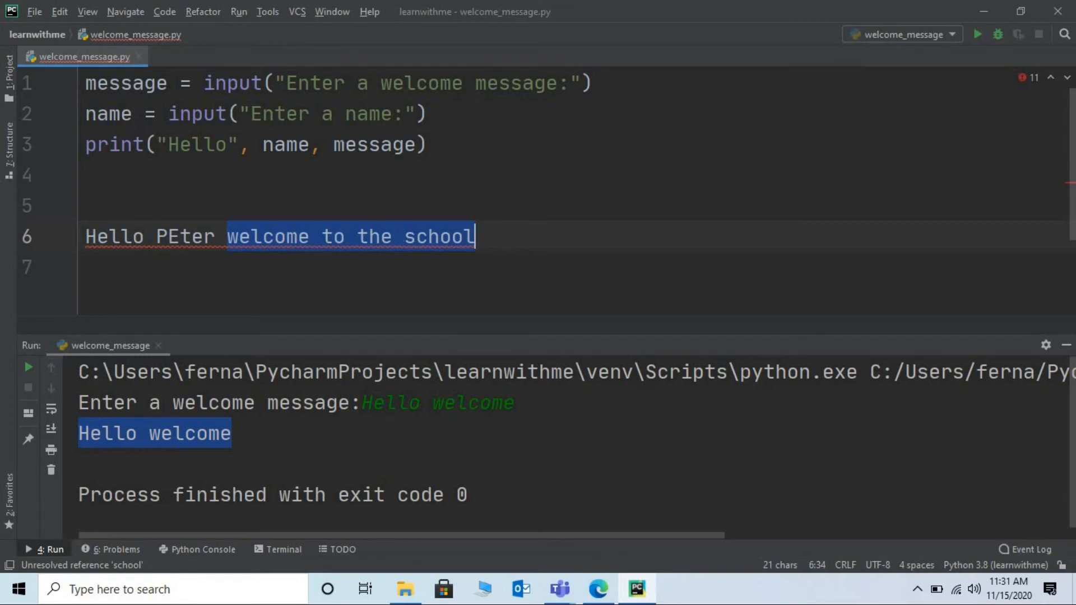
{"action": "double_click", "coordinate": [373, 145]}
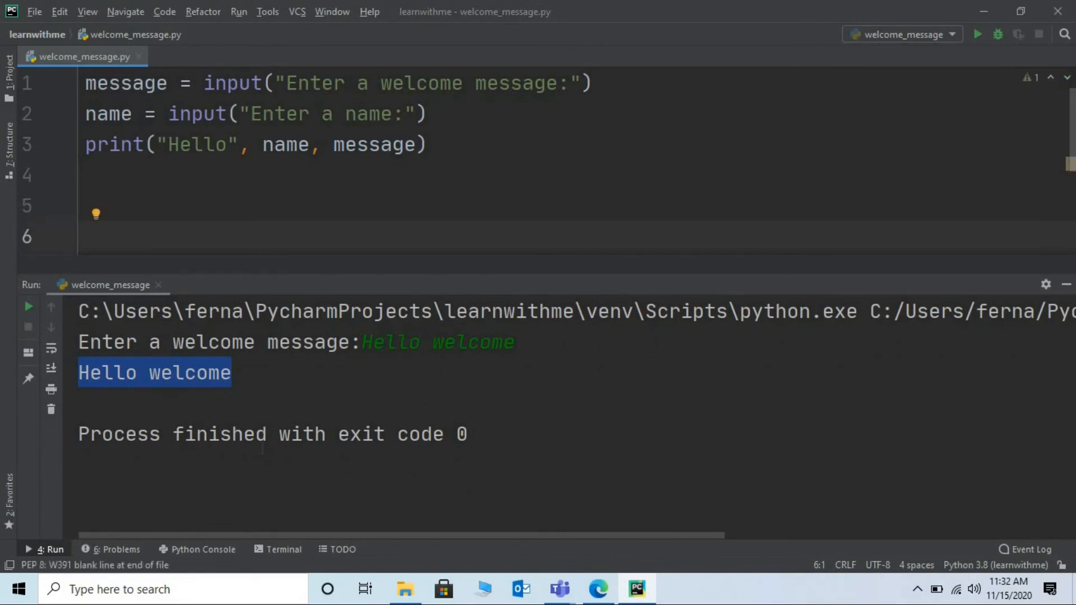
{"action": "mouse_move", "coordinate": [28, 308]}
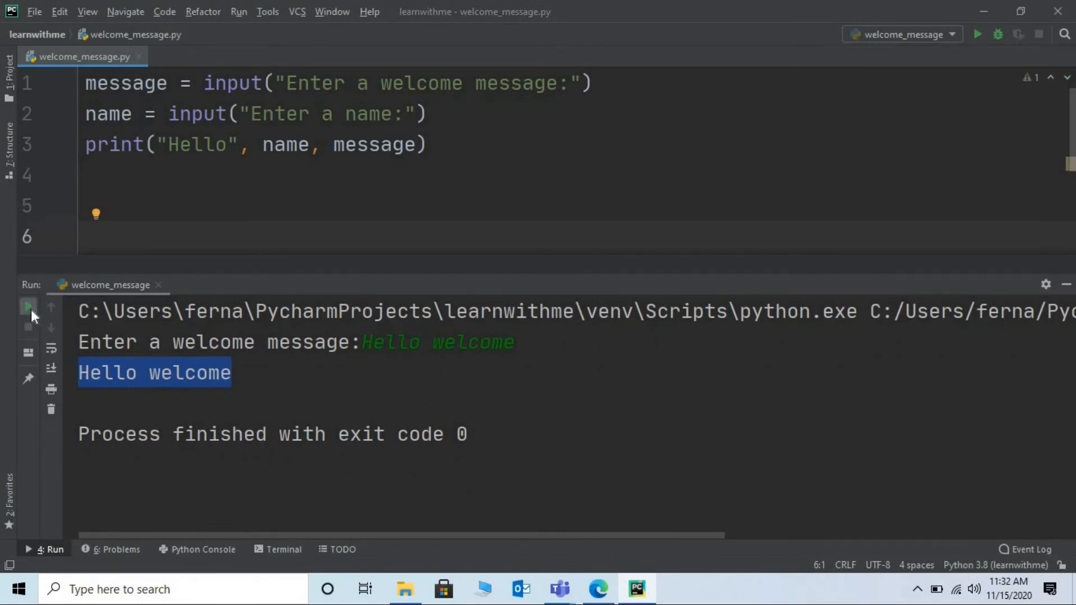
Run the script, answer 'Welcome to the school' and 'Peter', and highlight the greeting
{"action": "left_click", "coordinate": [28, 308]}
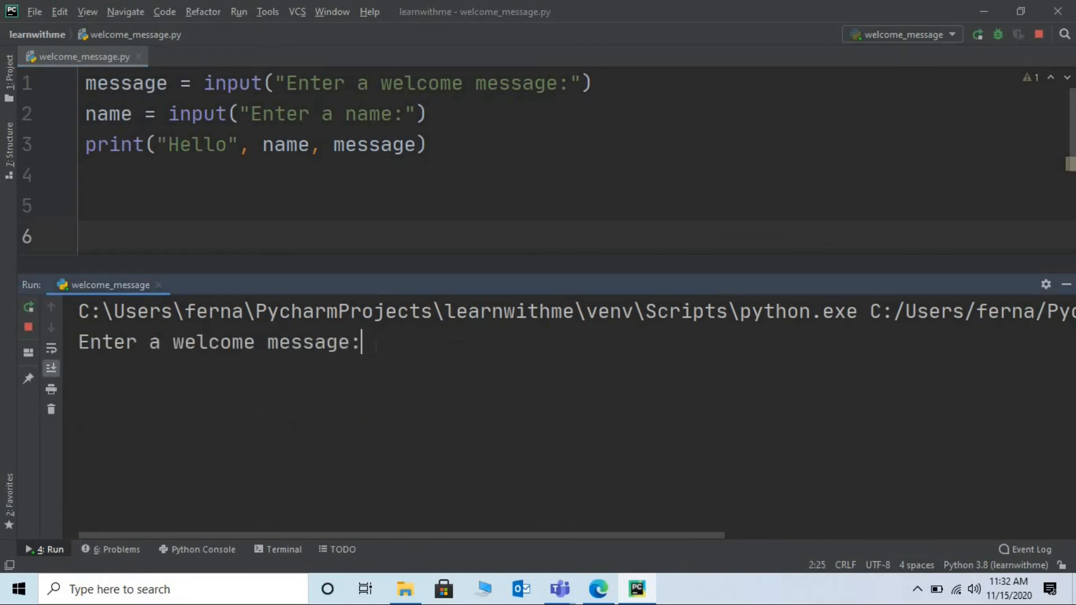
{"action": "type", "text": "Welcome to t"}
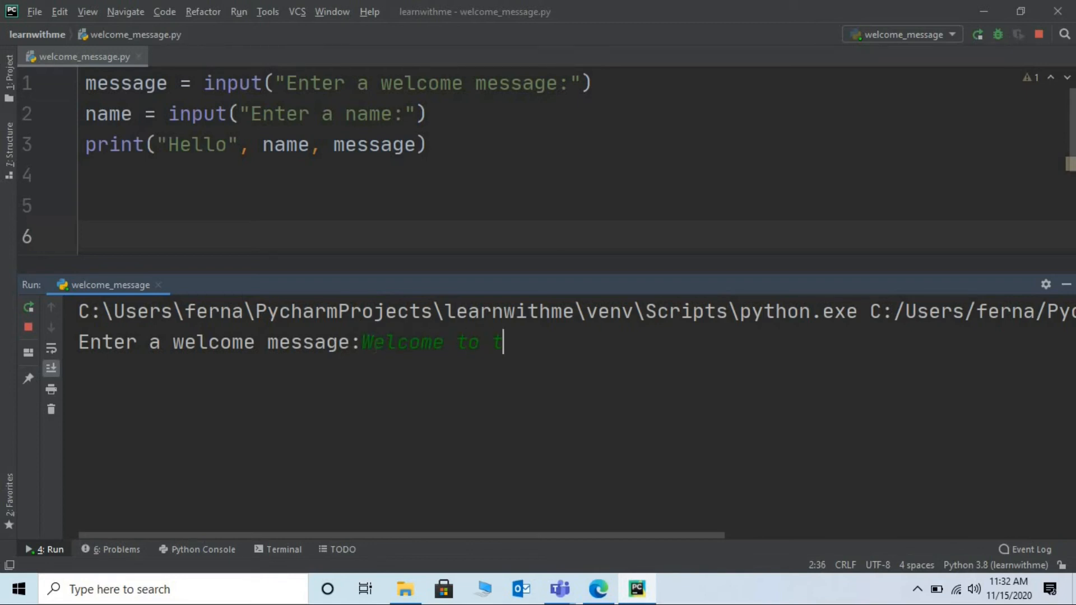
{"action": "type", "text": "he school"}
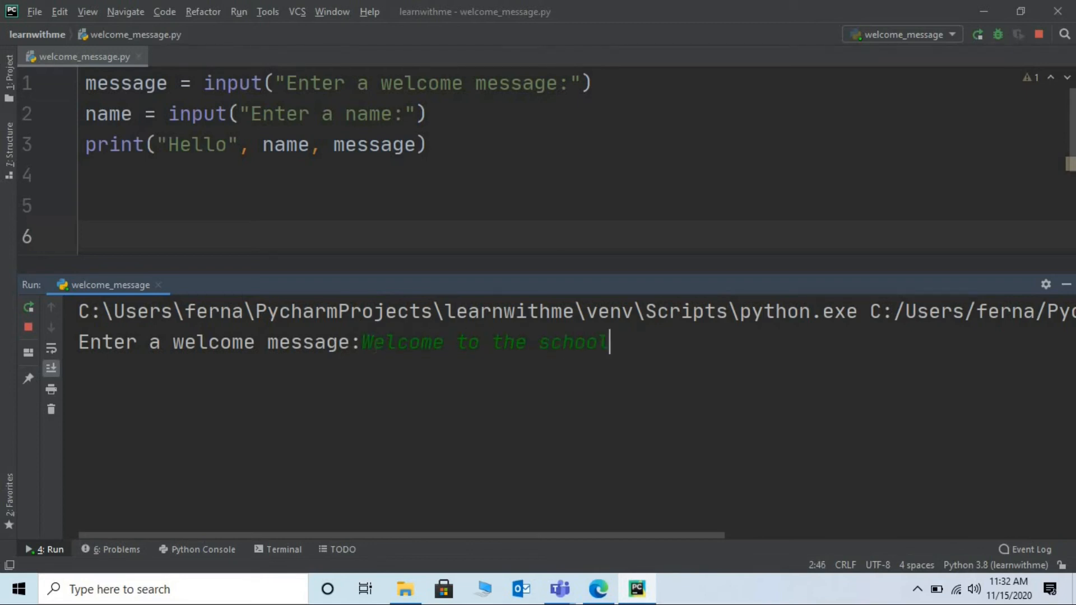
{"action": "key", "text": "Enter"}
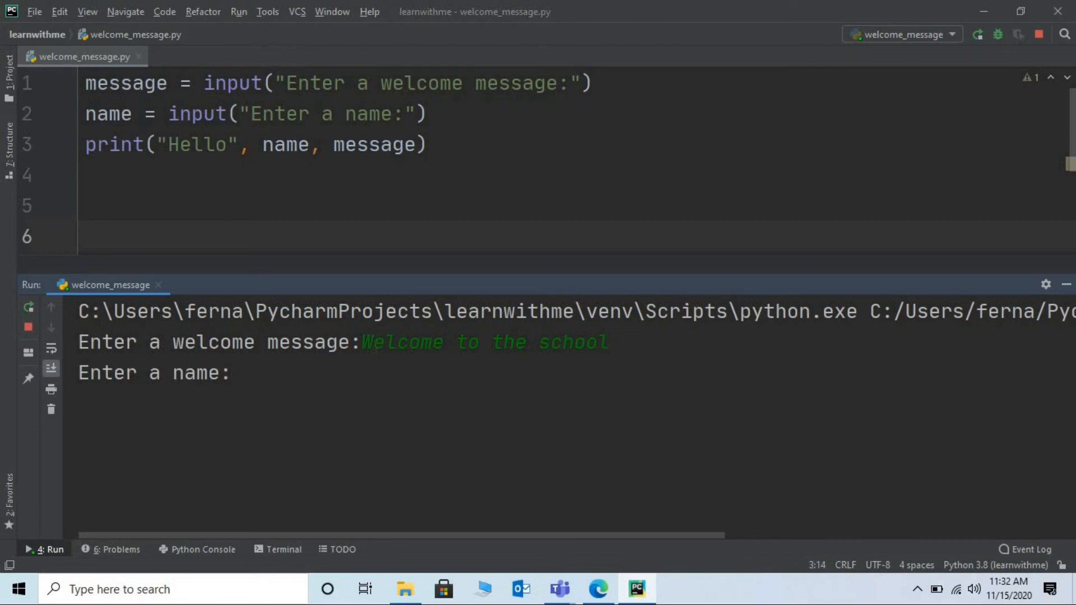
{"action": "type", "text": "Peter"}
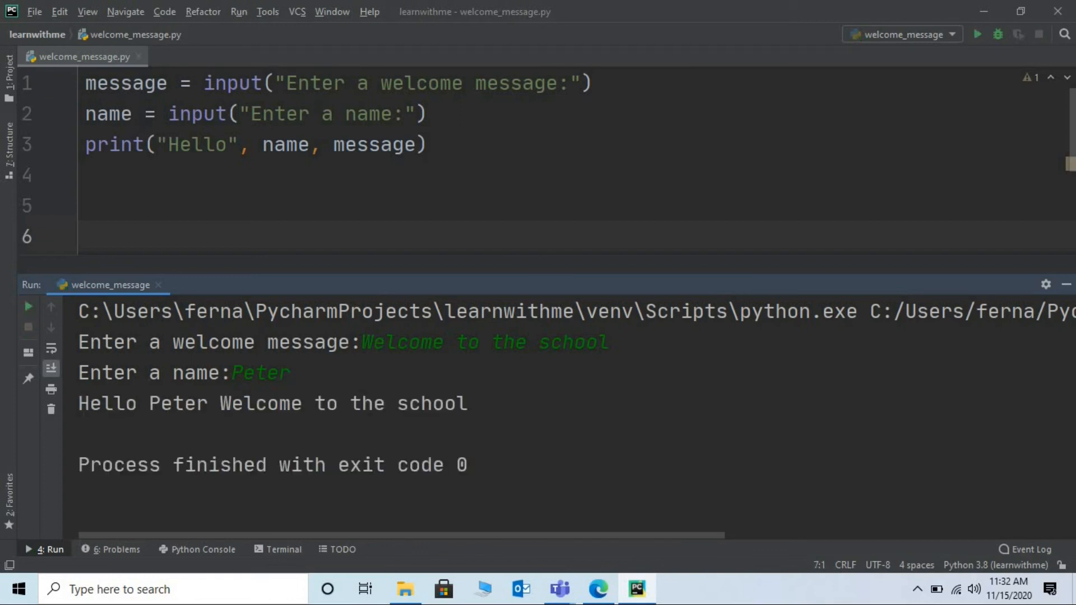
{"action": "left_click_drag", "start_coordinate": [79, 403], "coordinate": [187, 403]}
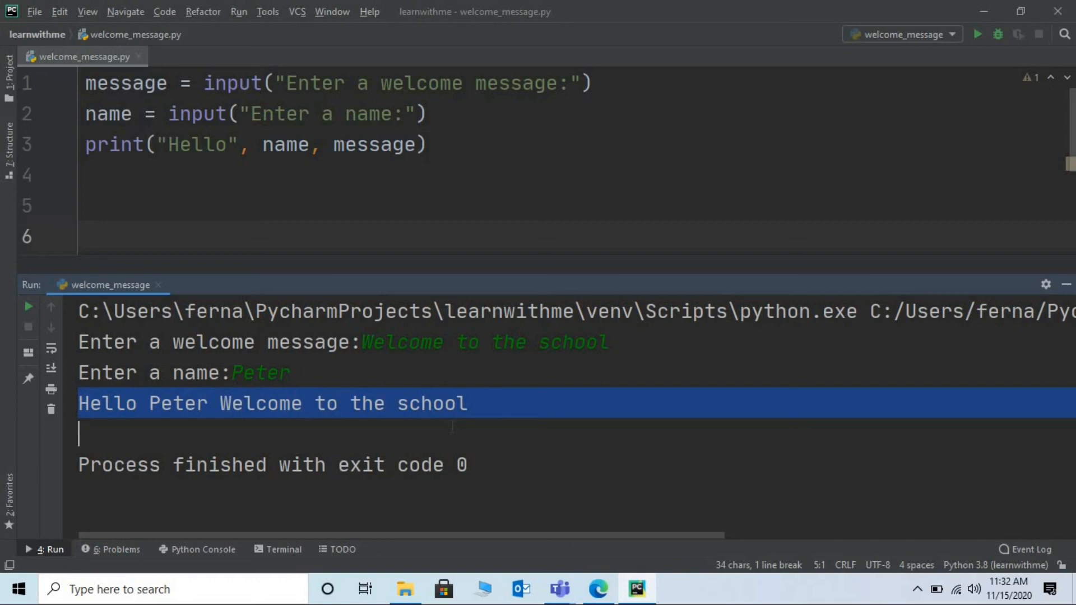
{"action": "mouse_move", "coordinate": [29, 307]}
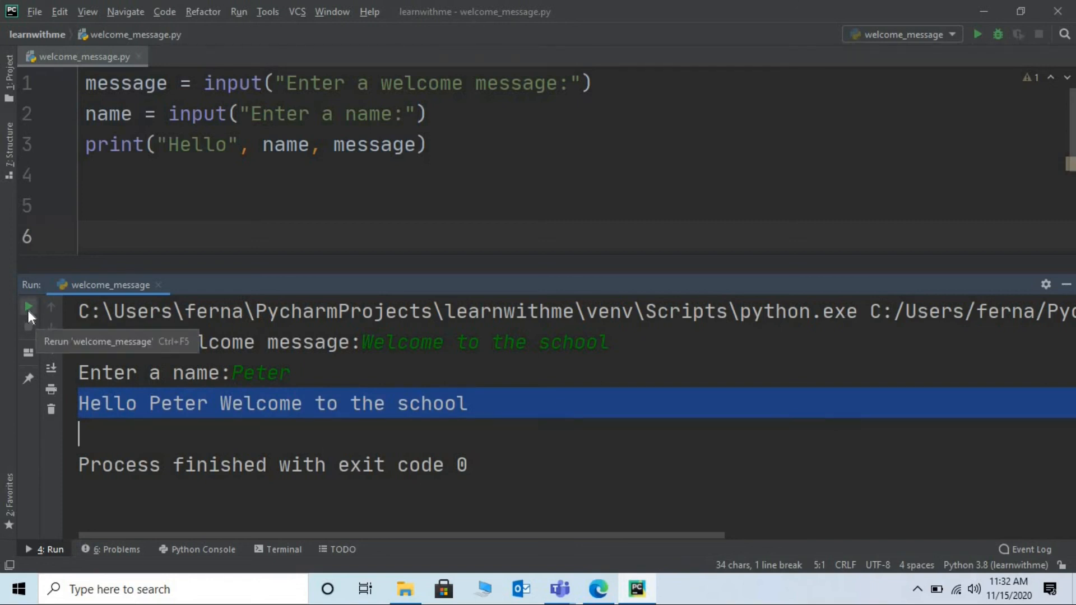
Rerun welcome_message.py, entering 'good morning' as the message and 'Jessica' as the name
{"action": "left_click", "coordinate": [28, 308]}
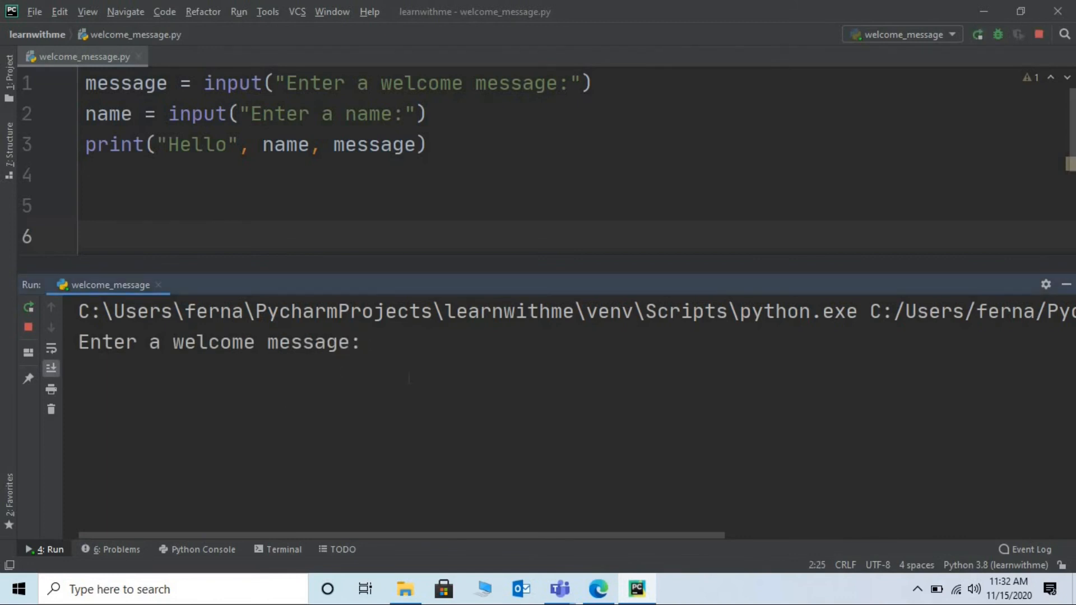
{"action": "type", "text": "good mo"}
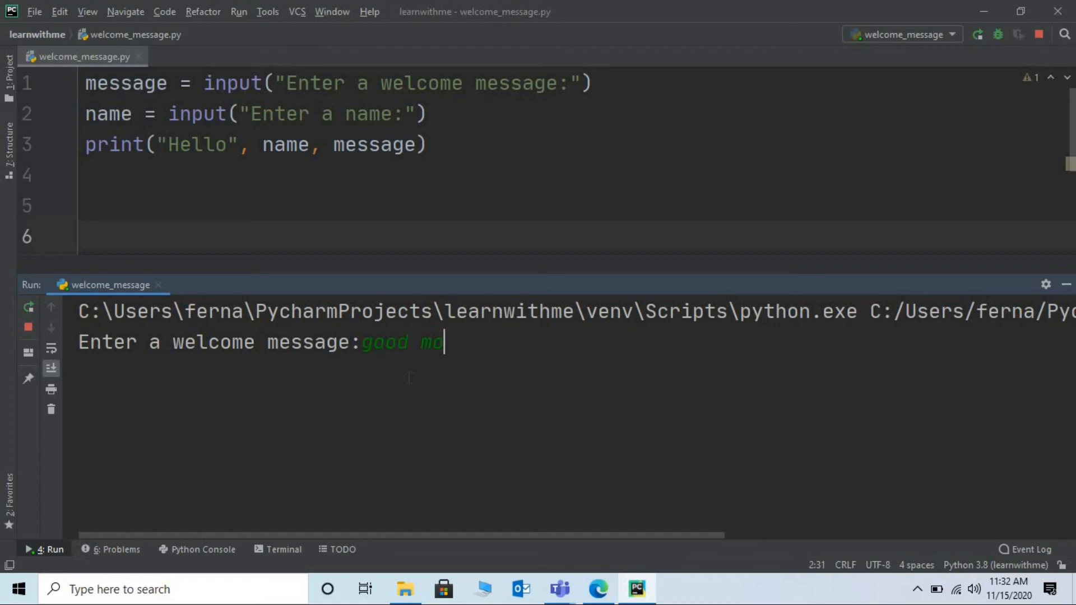
{"action": "type", "text": "rning"}
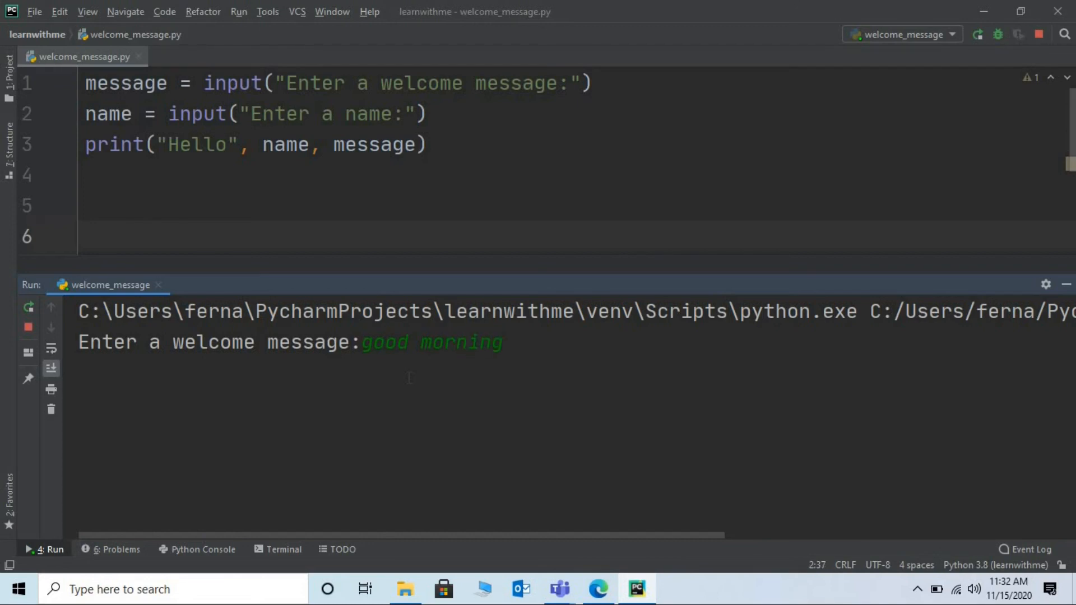
{"action": "key", "text": "Enter"}
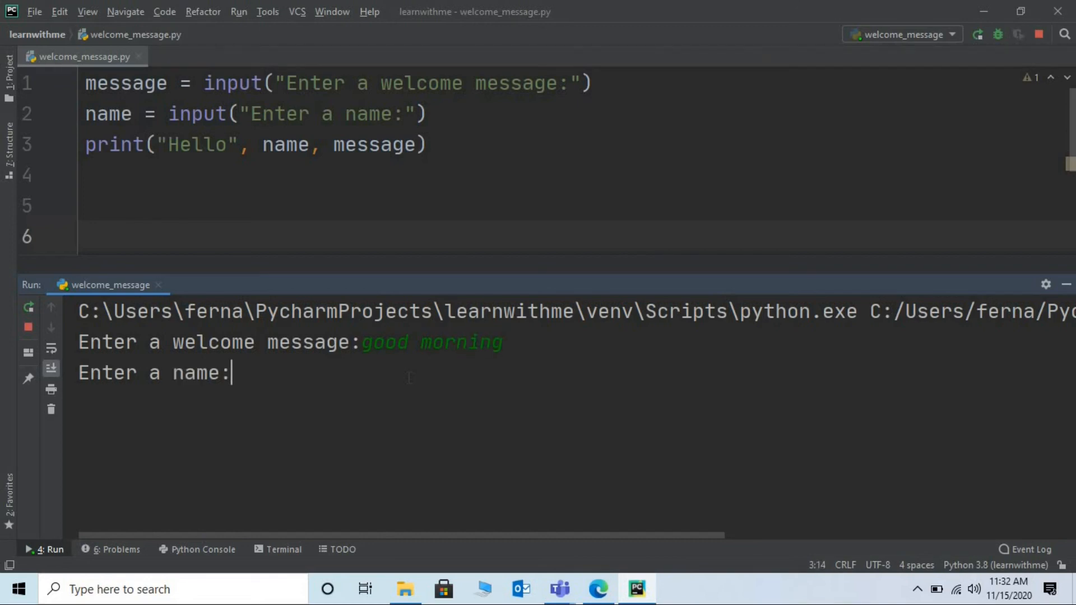
{"action": "type", "text": "Jessica"}
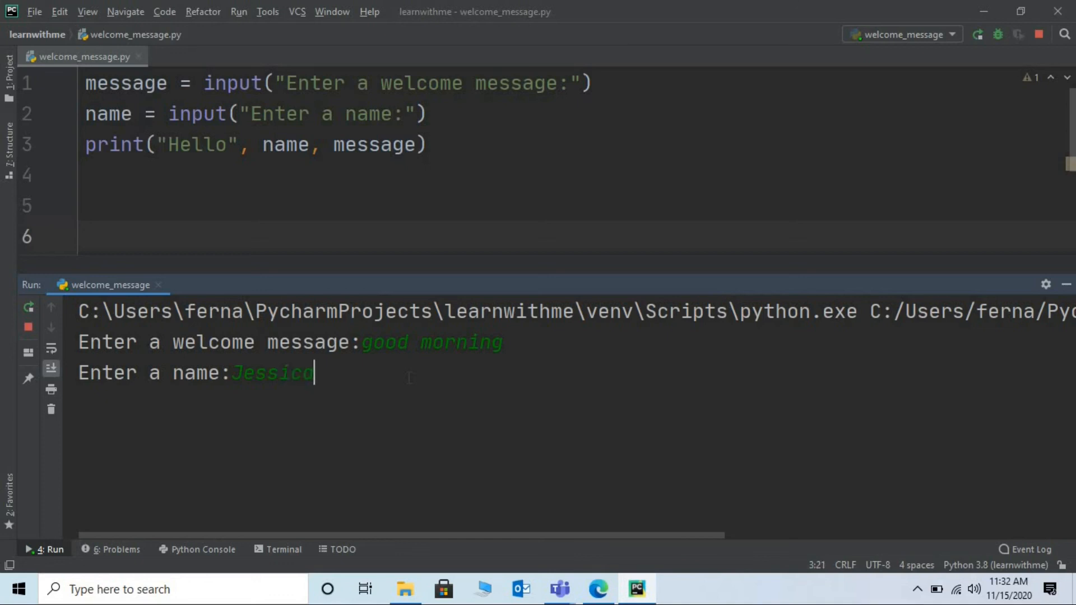